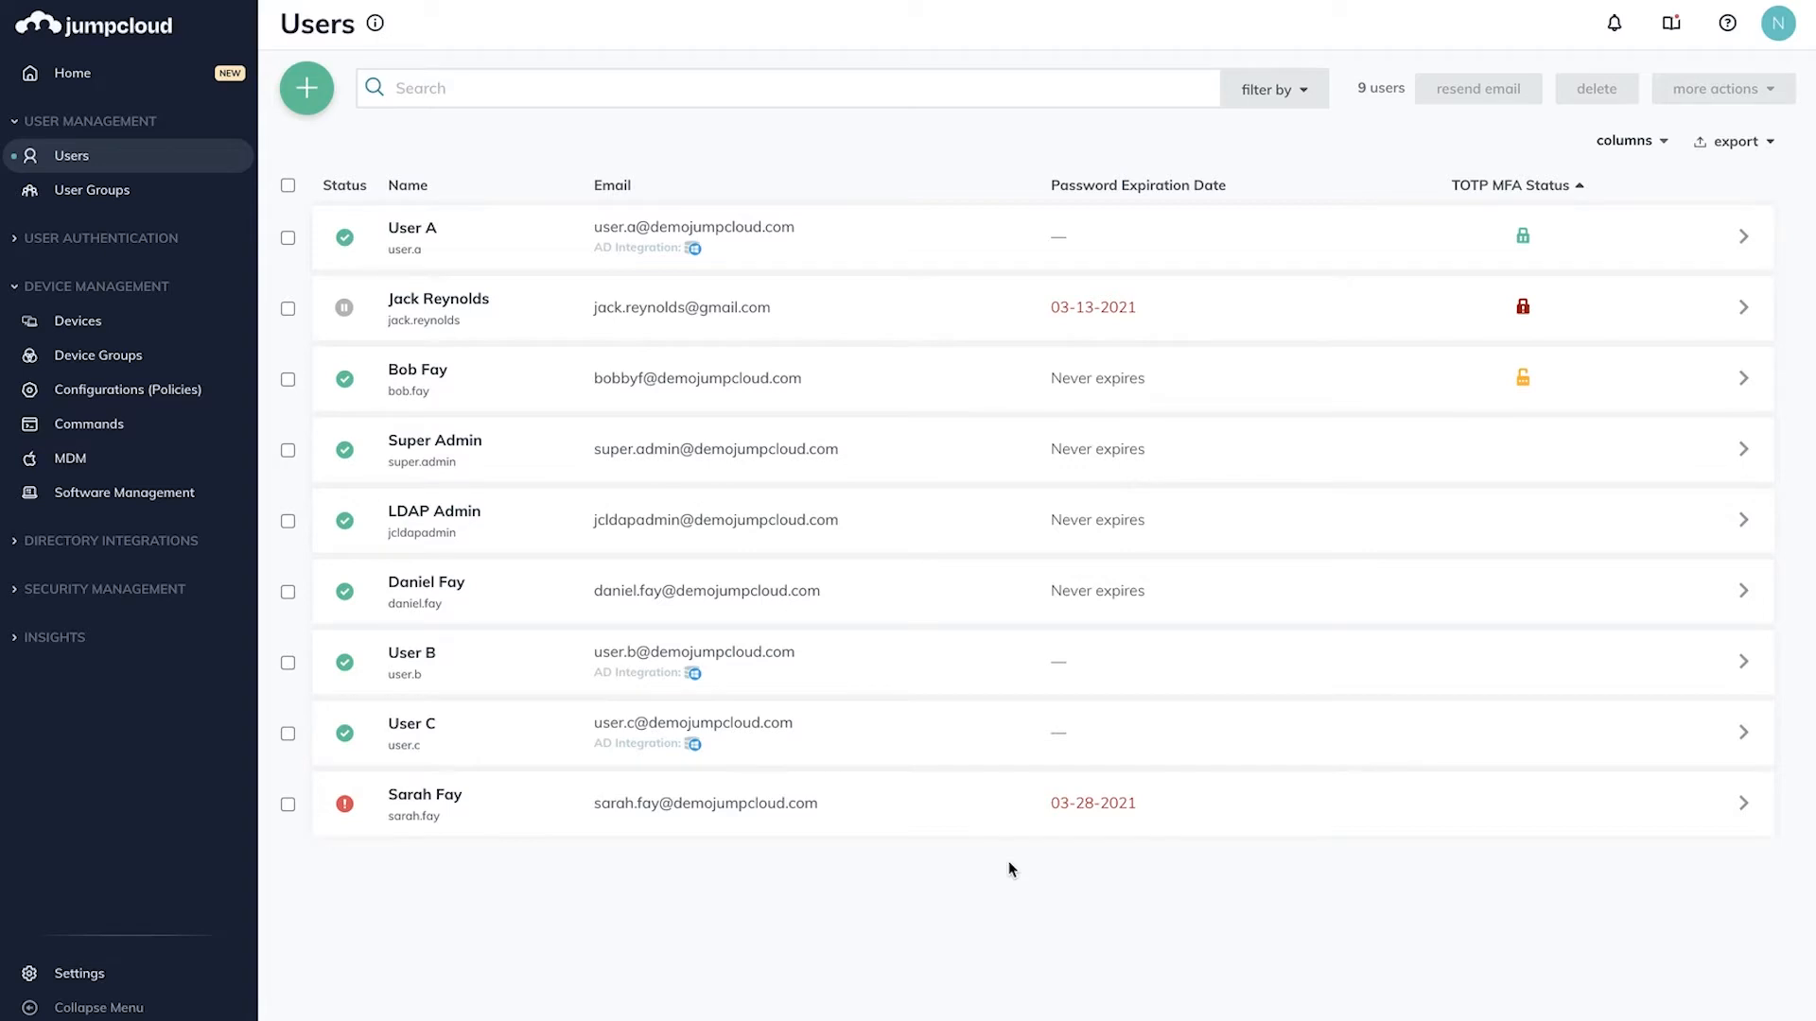
pyautogui.moveTo(1074, 449)
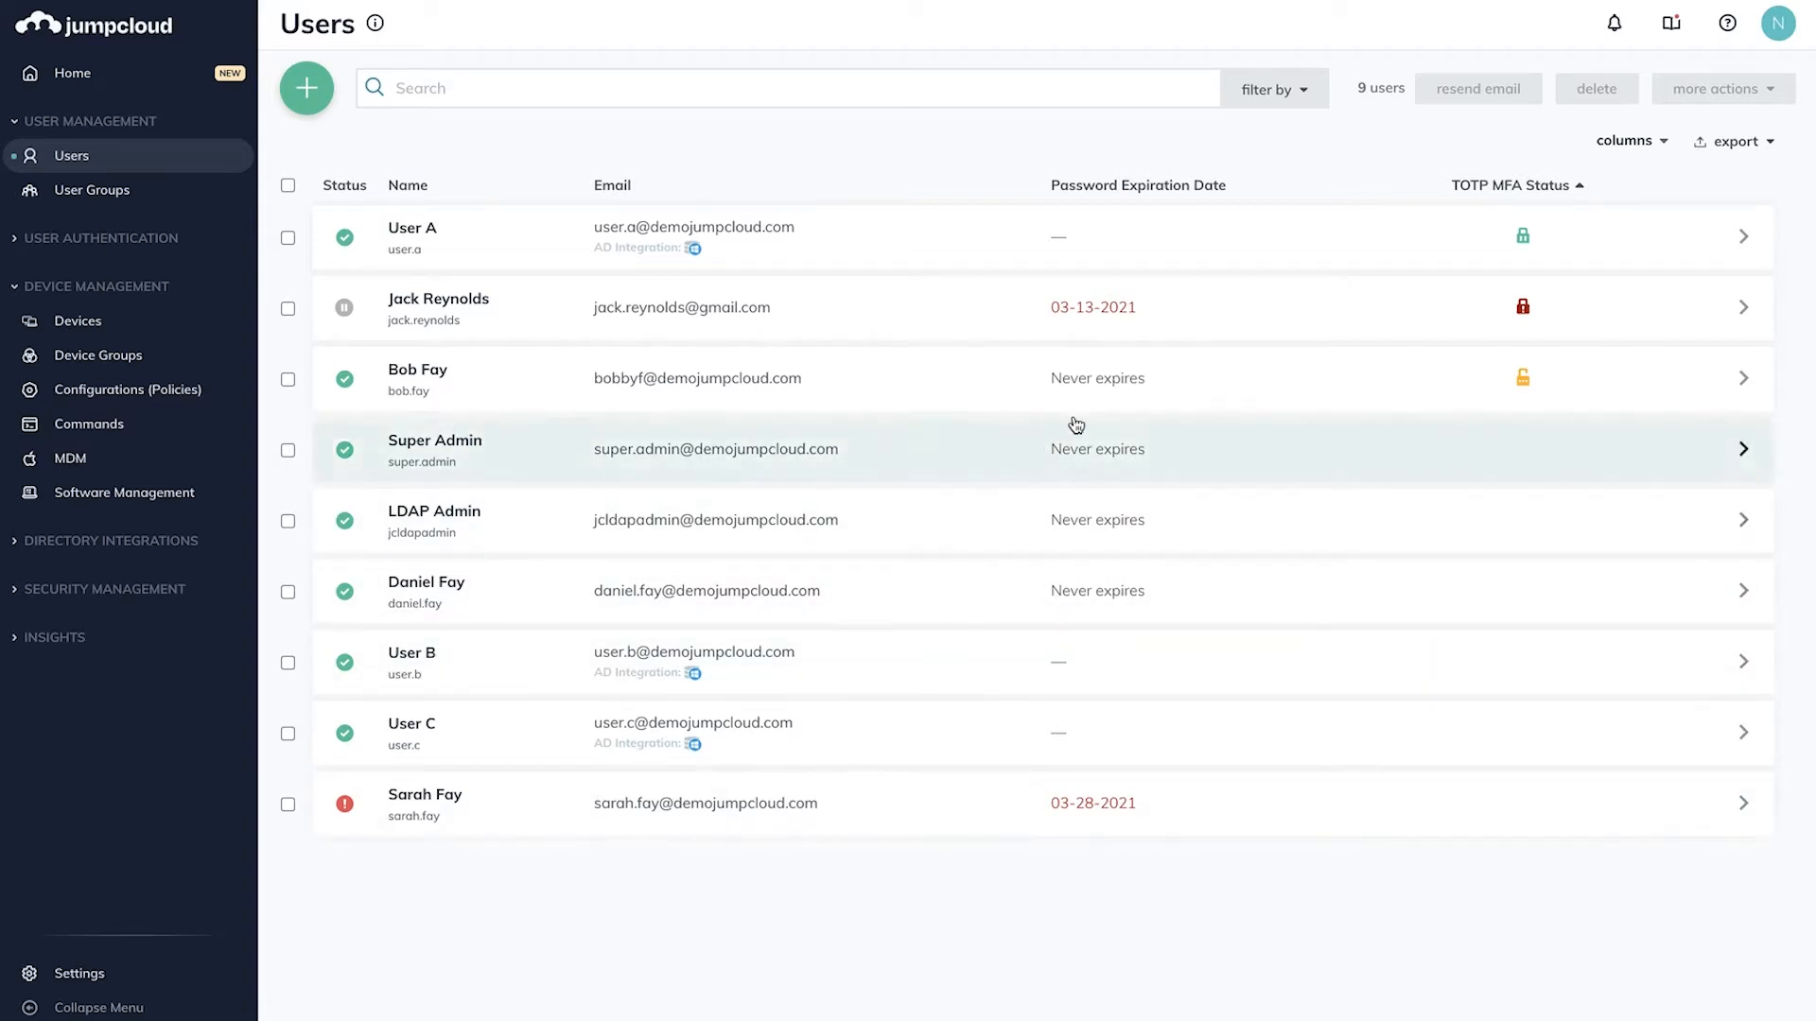
pyautogui.moveTo(1278, 244)
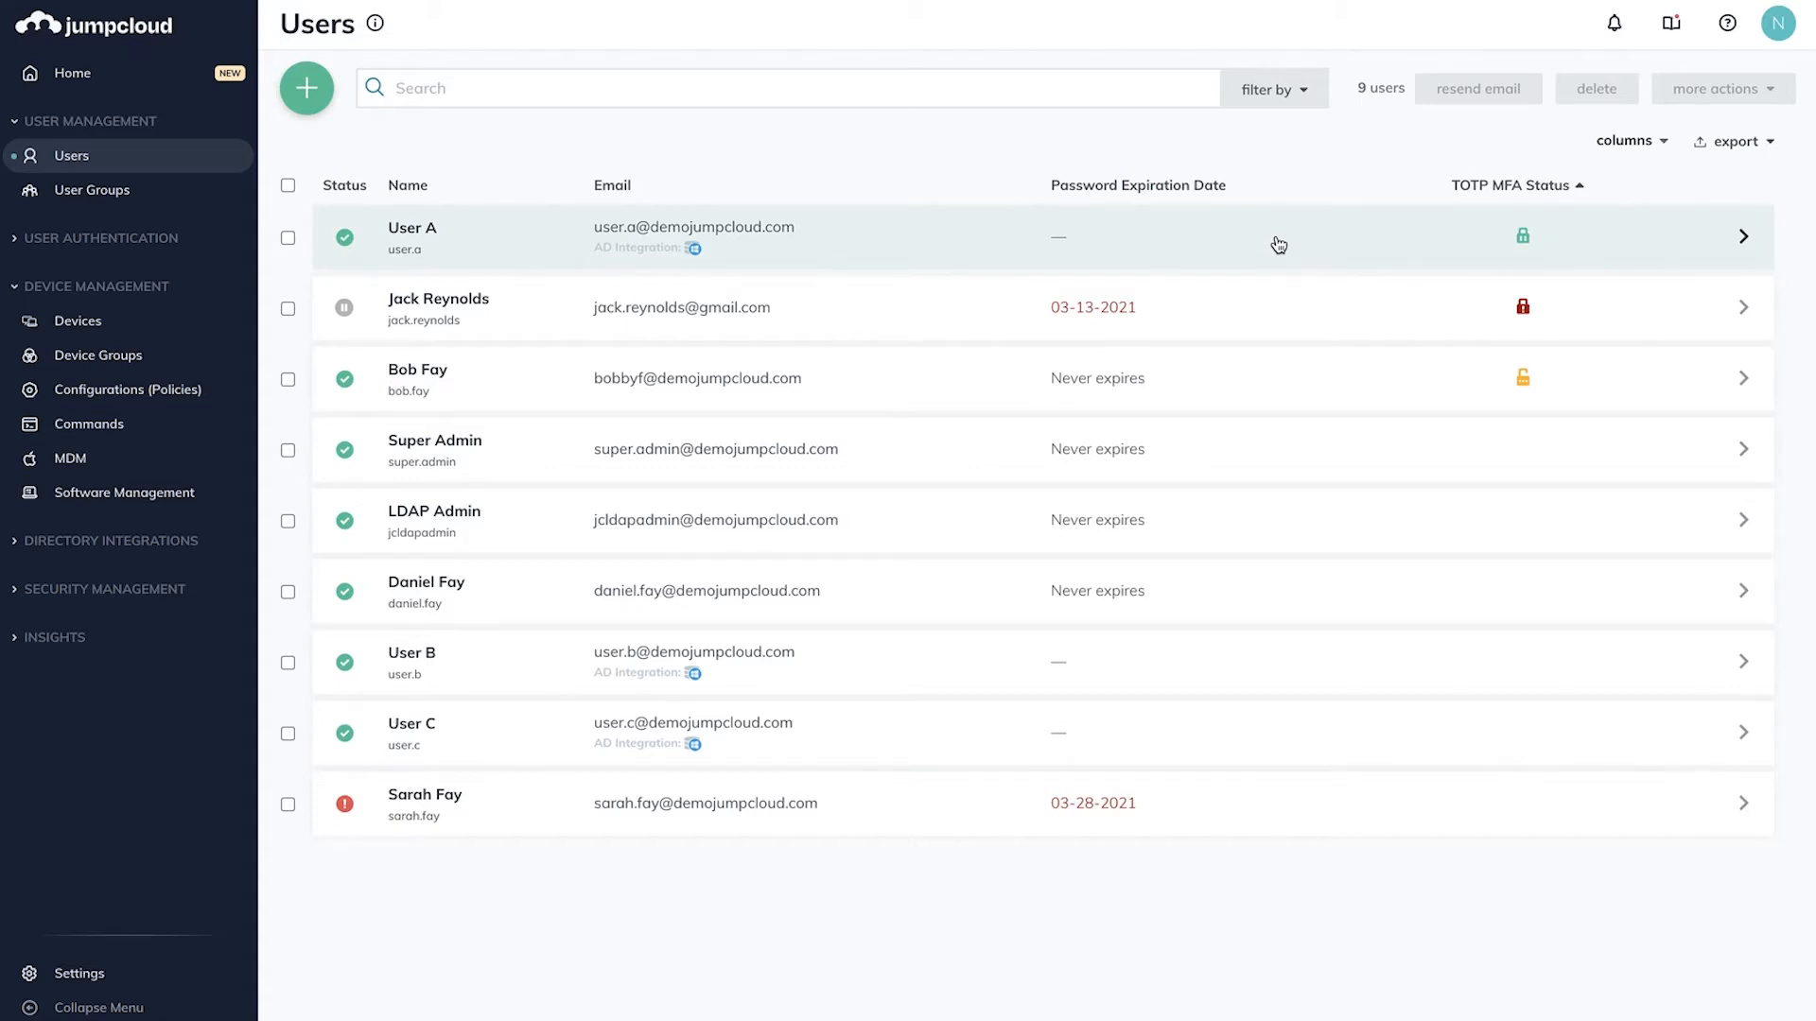
pyautogui.moveTo(1269, 238)
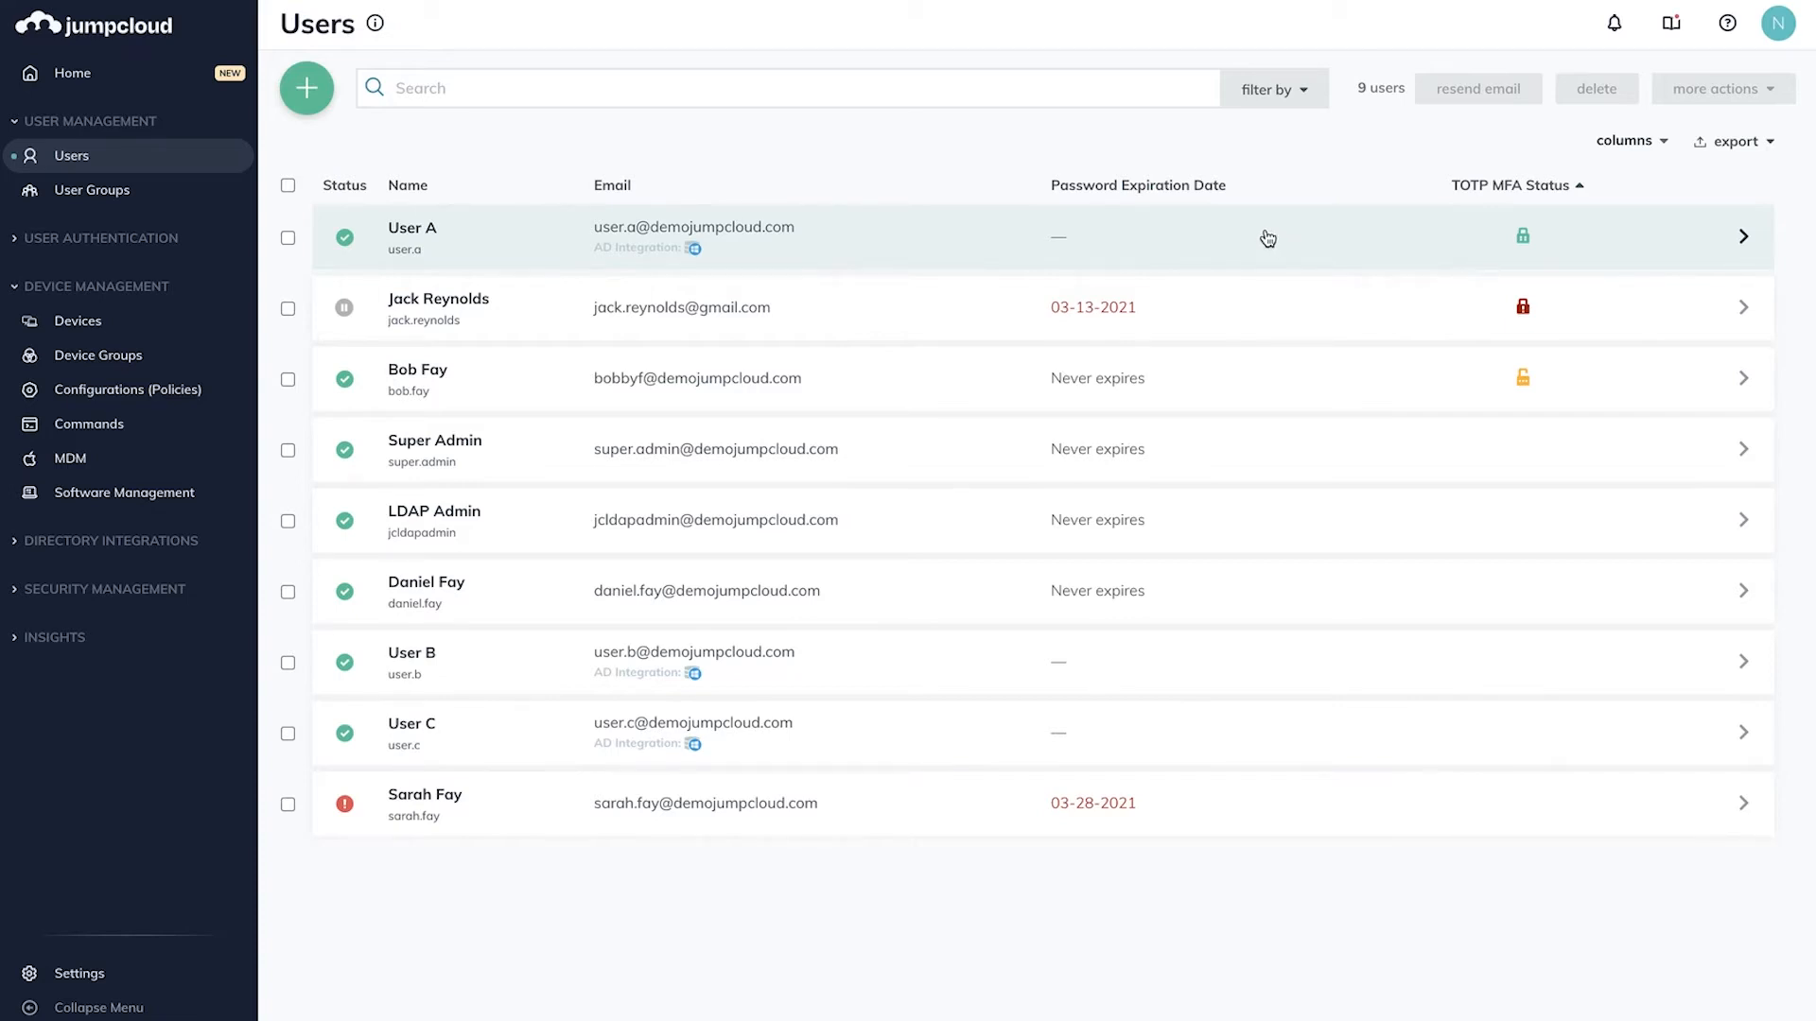
pyautogui.moveTo(919, 186)
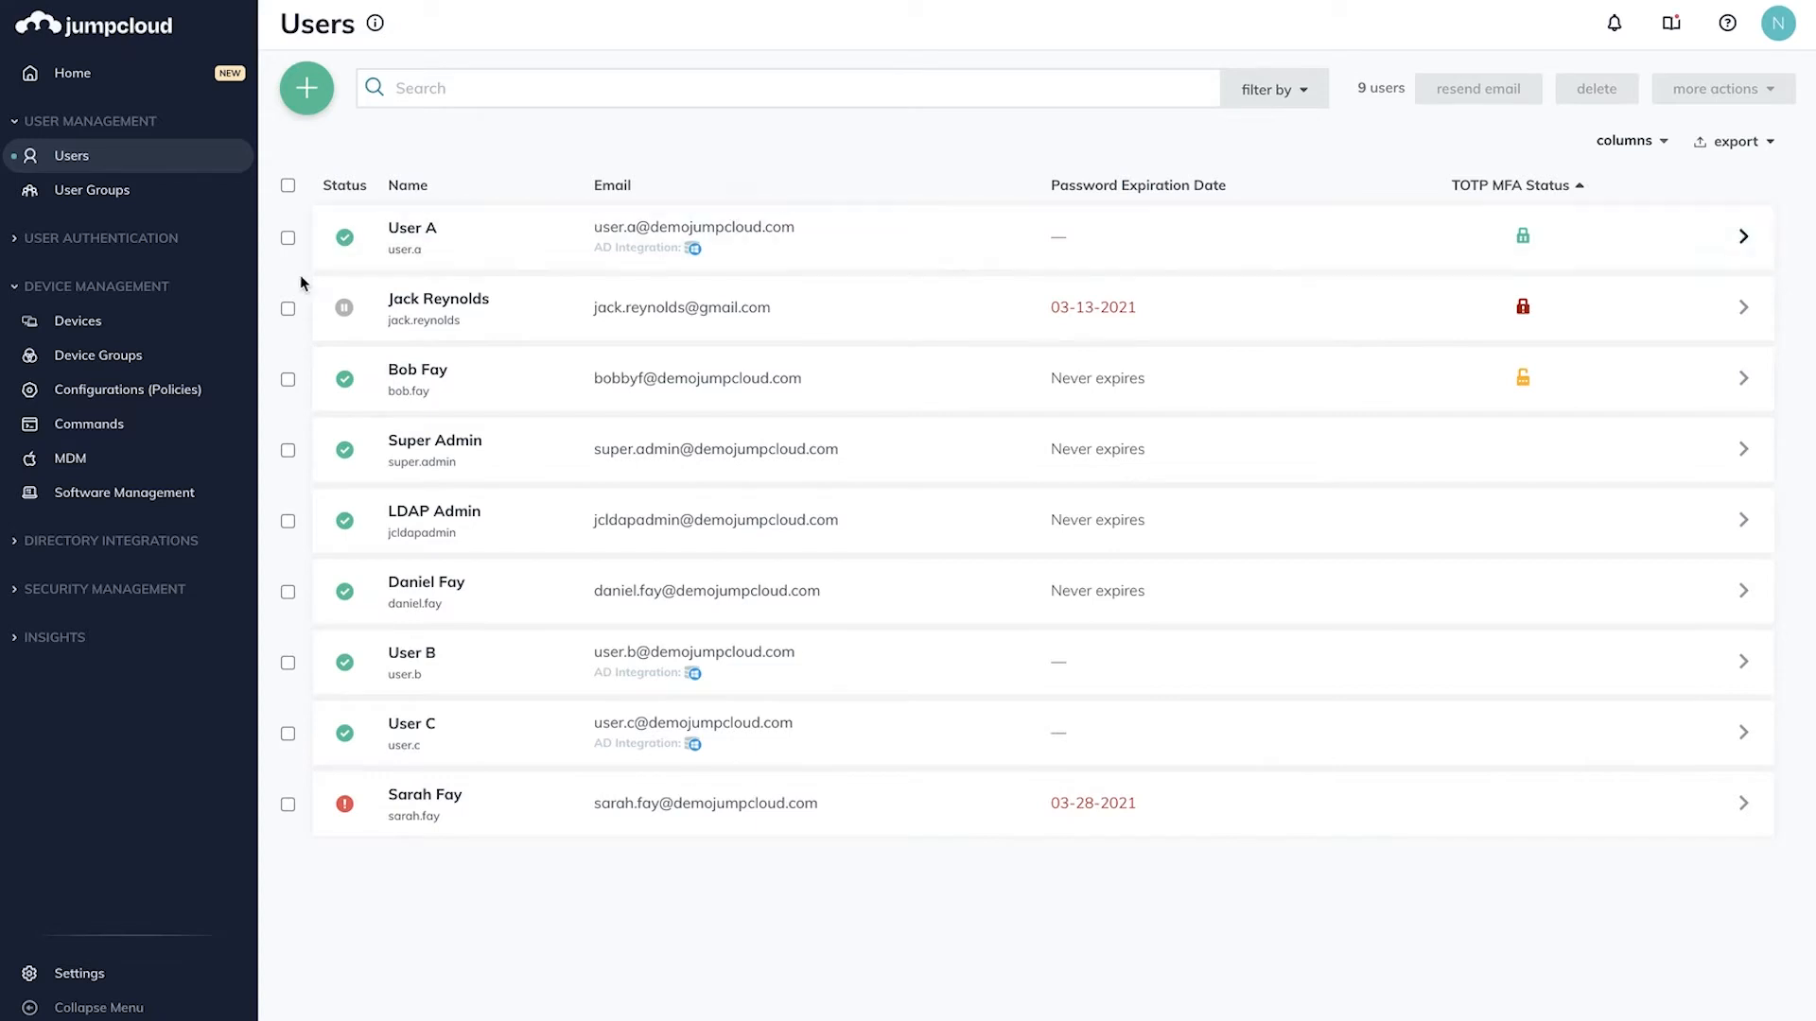
pyautogui.moveTo(122, 324)
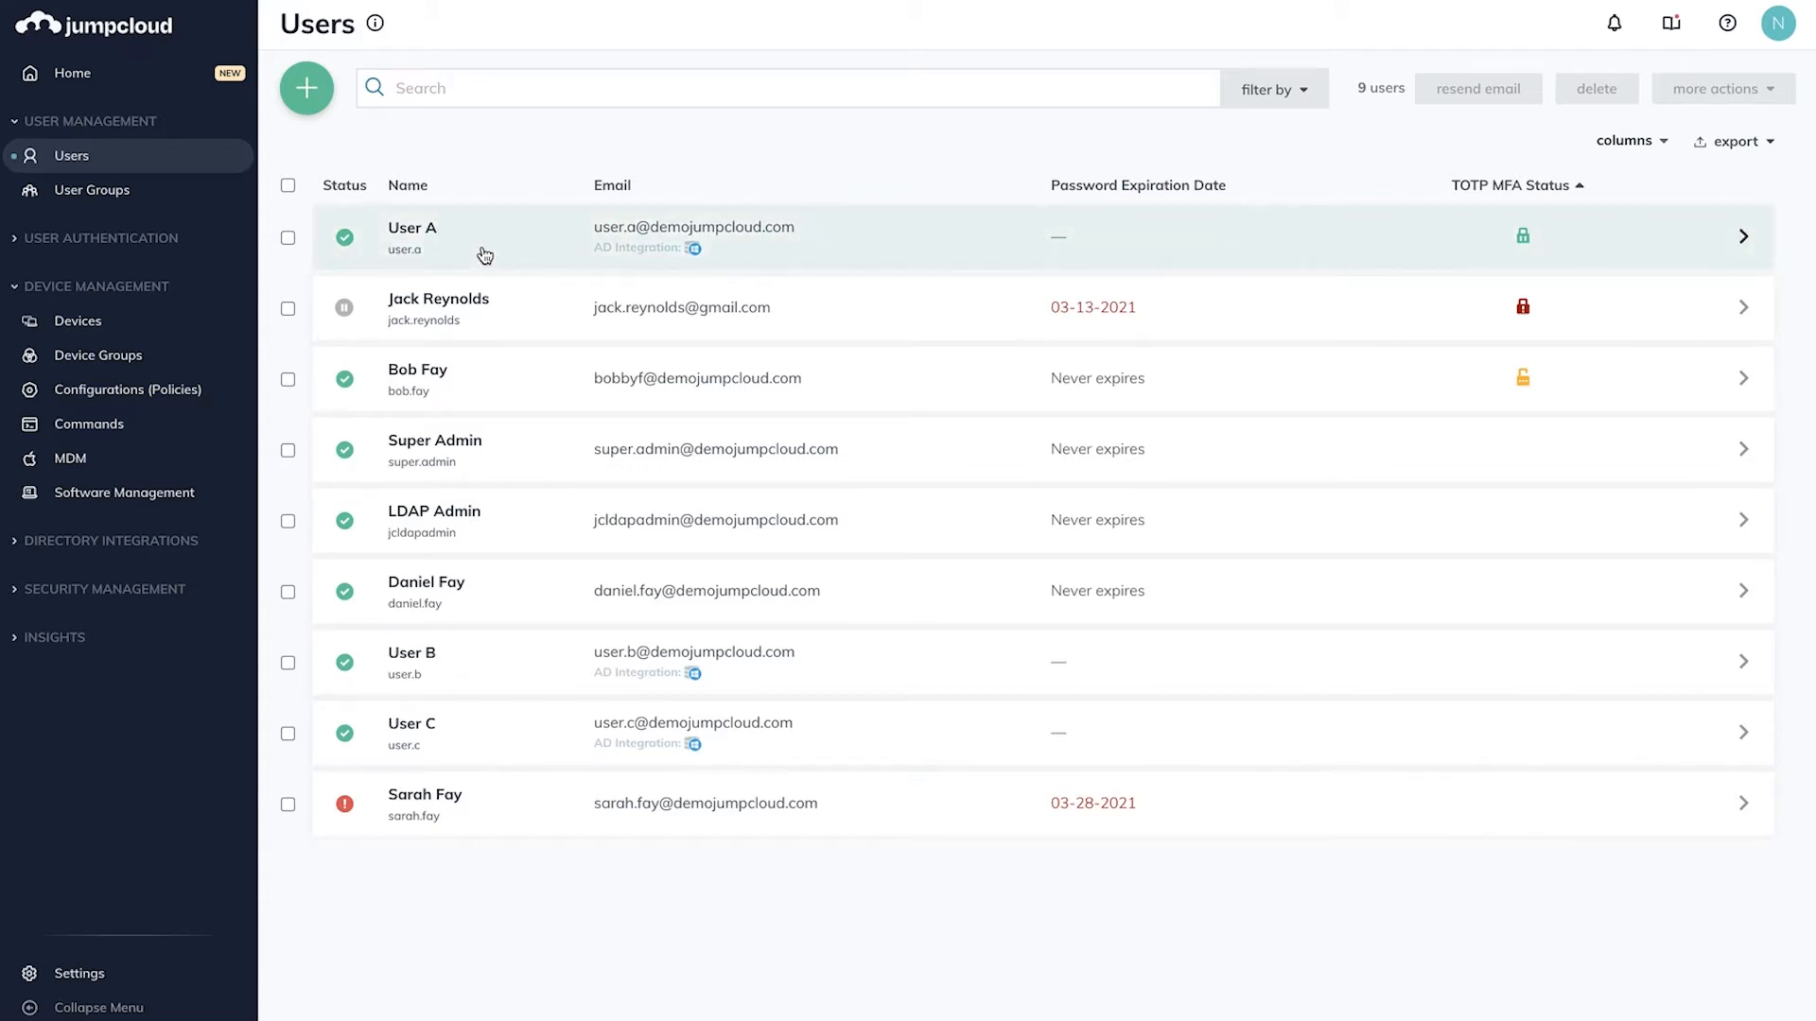
pyautogui.moveTo(1523, 249)
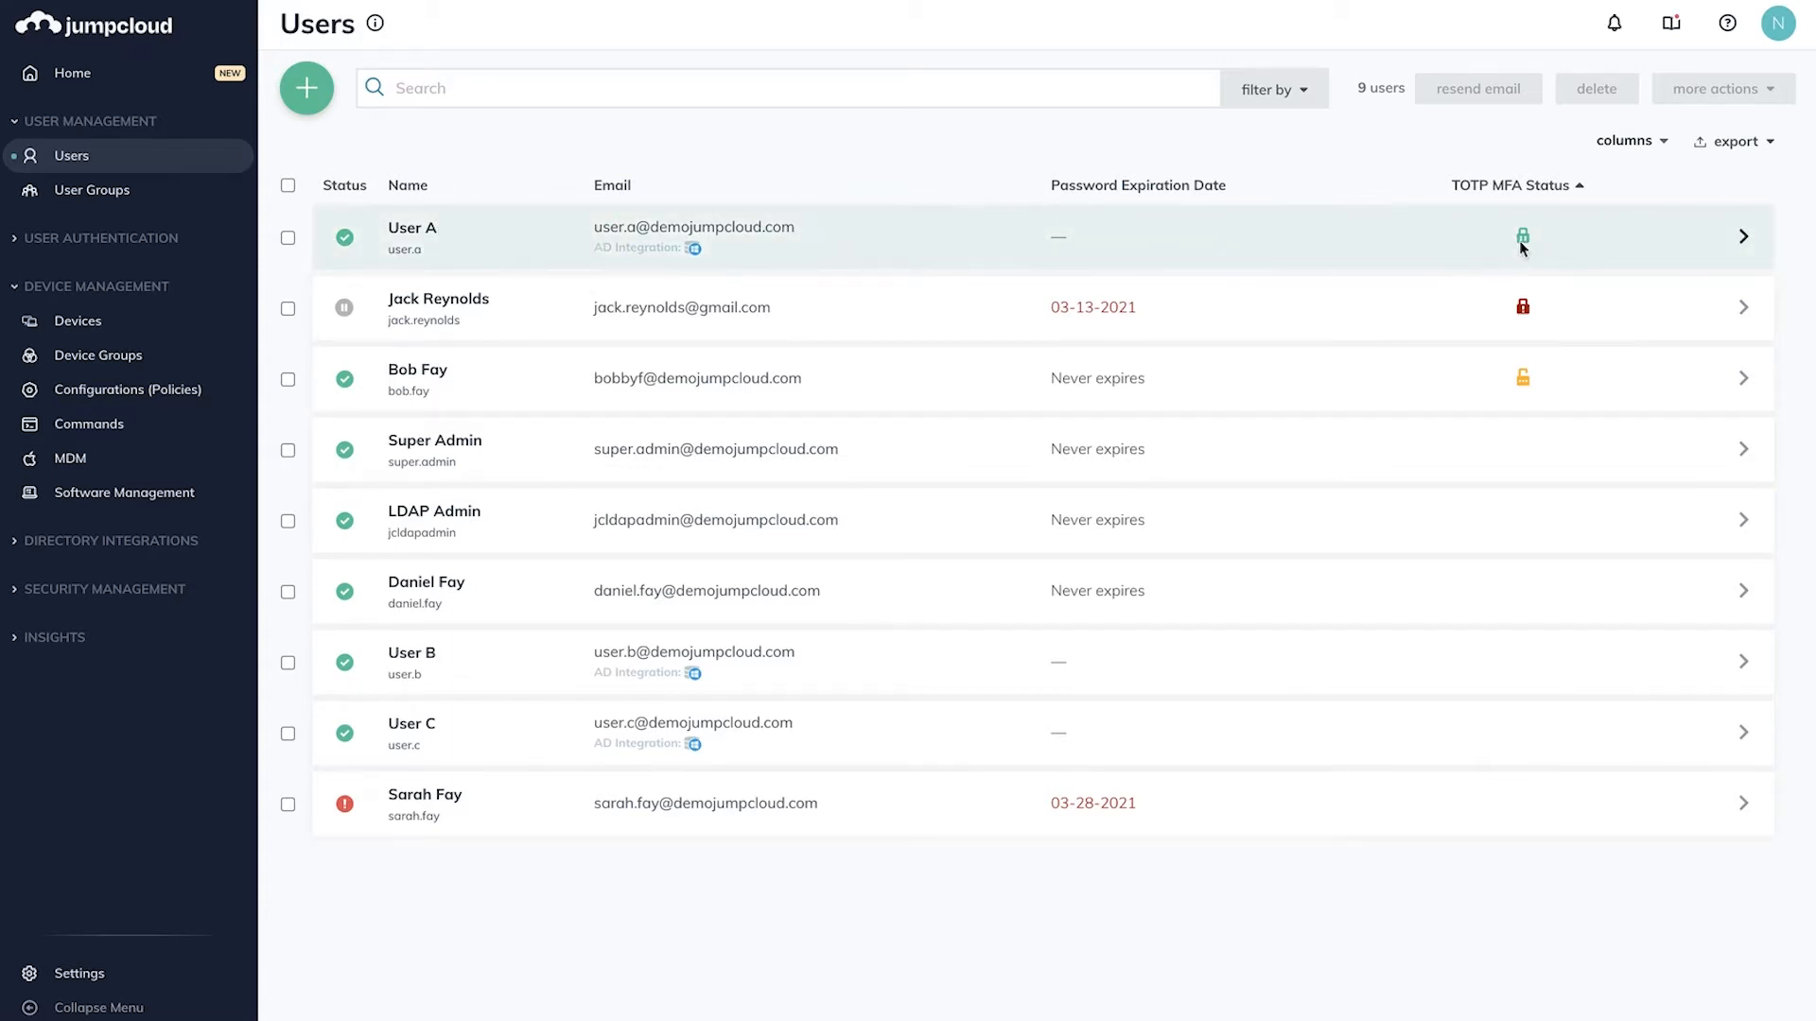
pyautogui.moveTo(1523, 237)
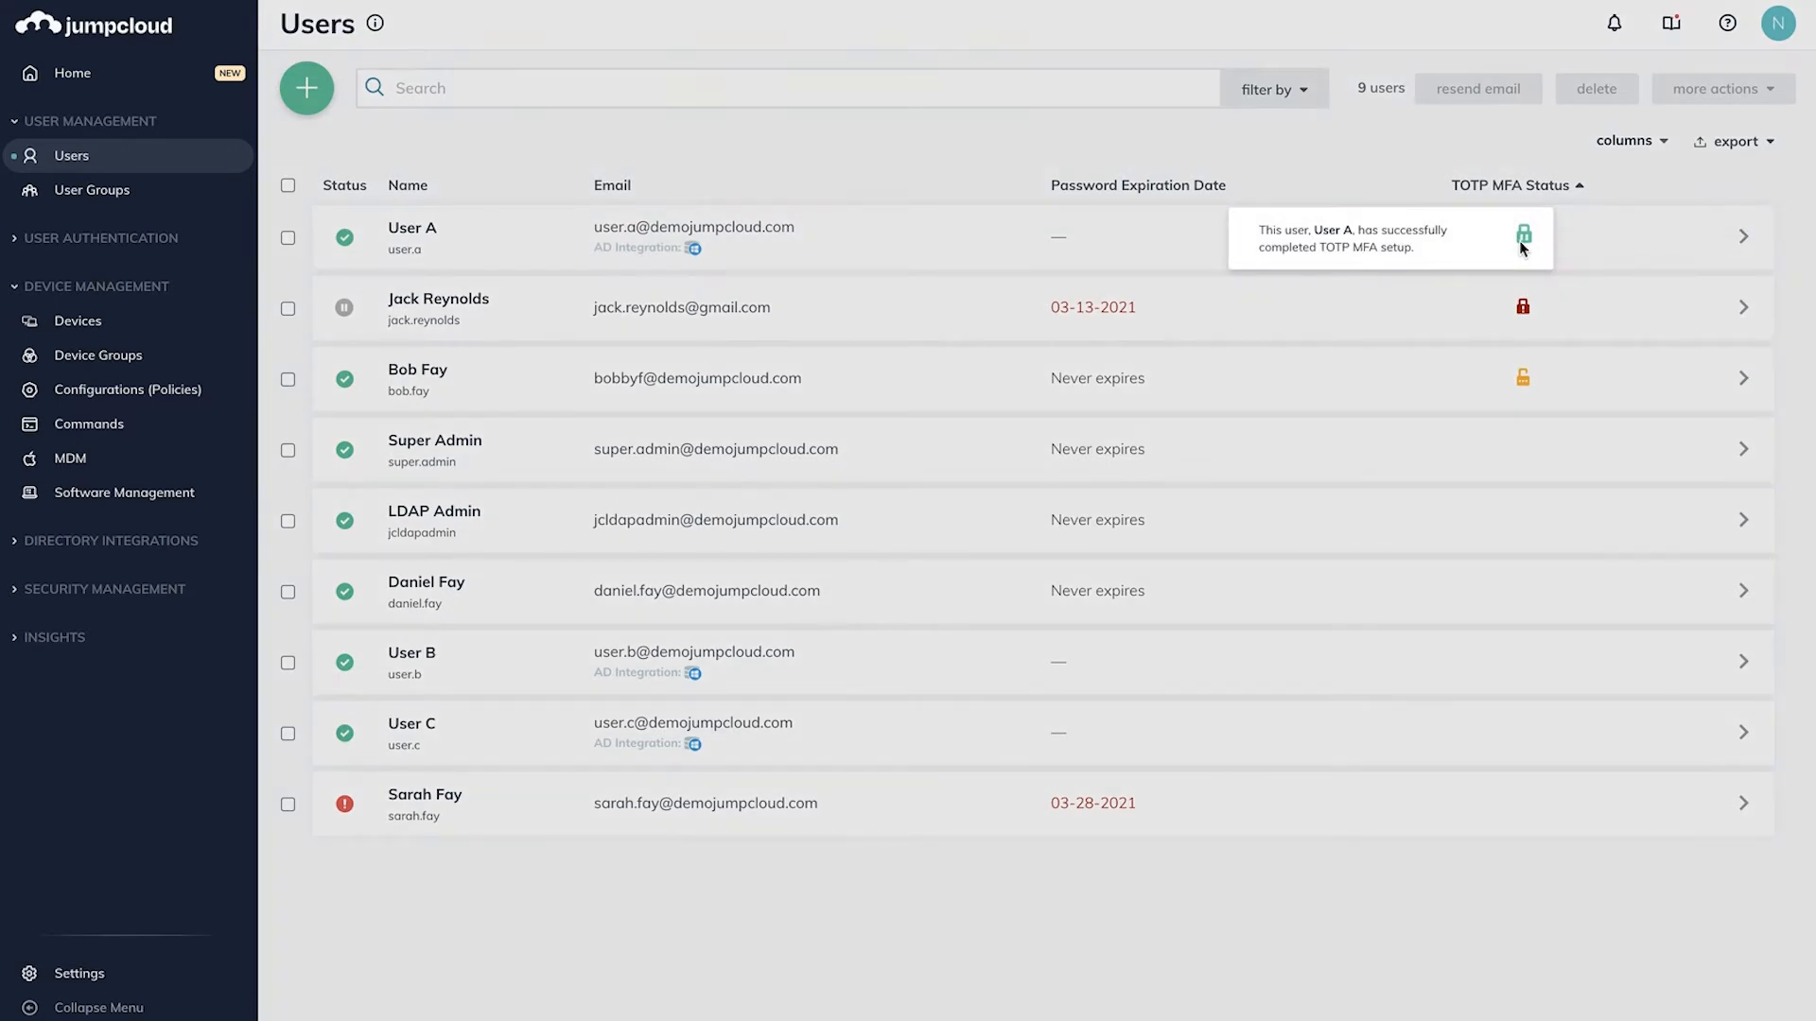
pyautogui.moveTo(1512, 247)
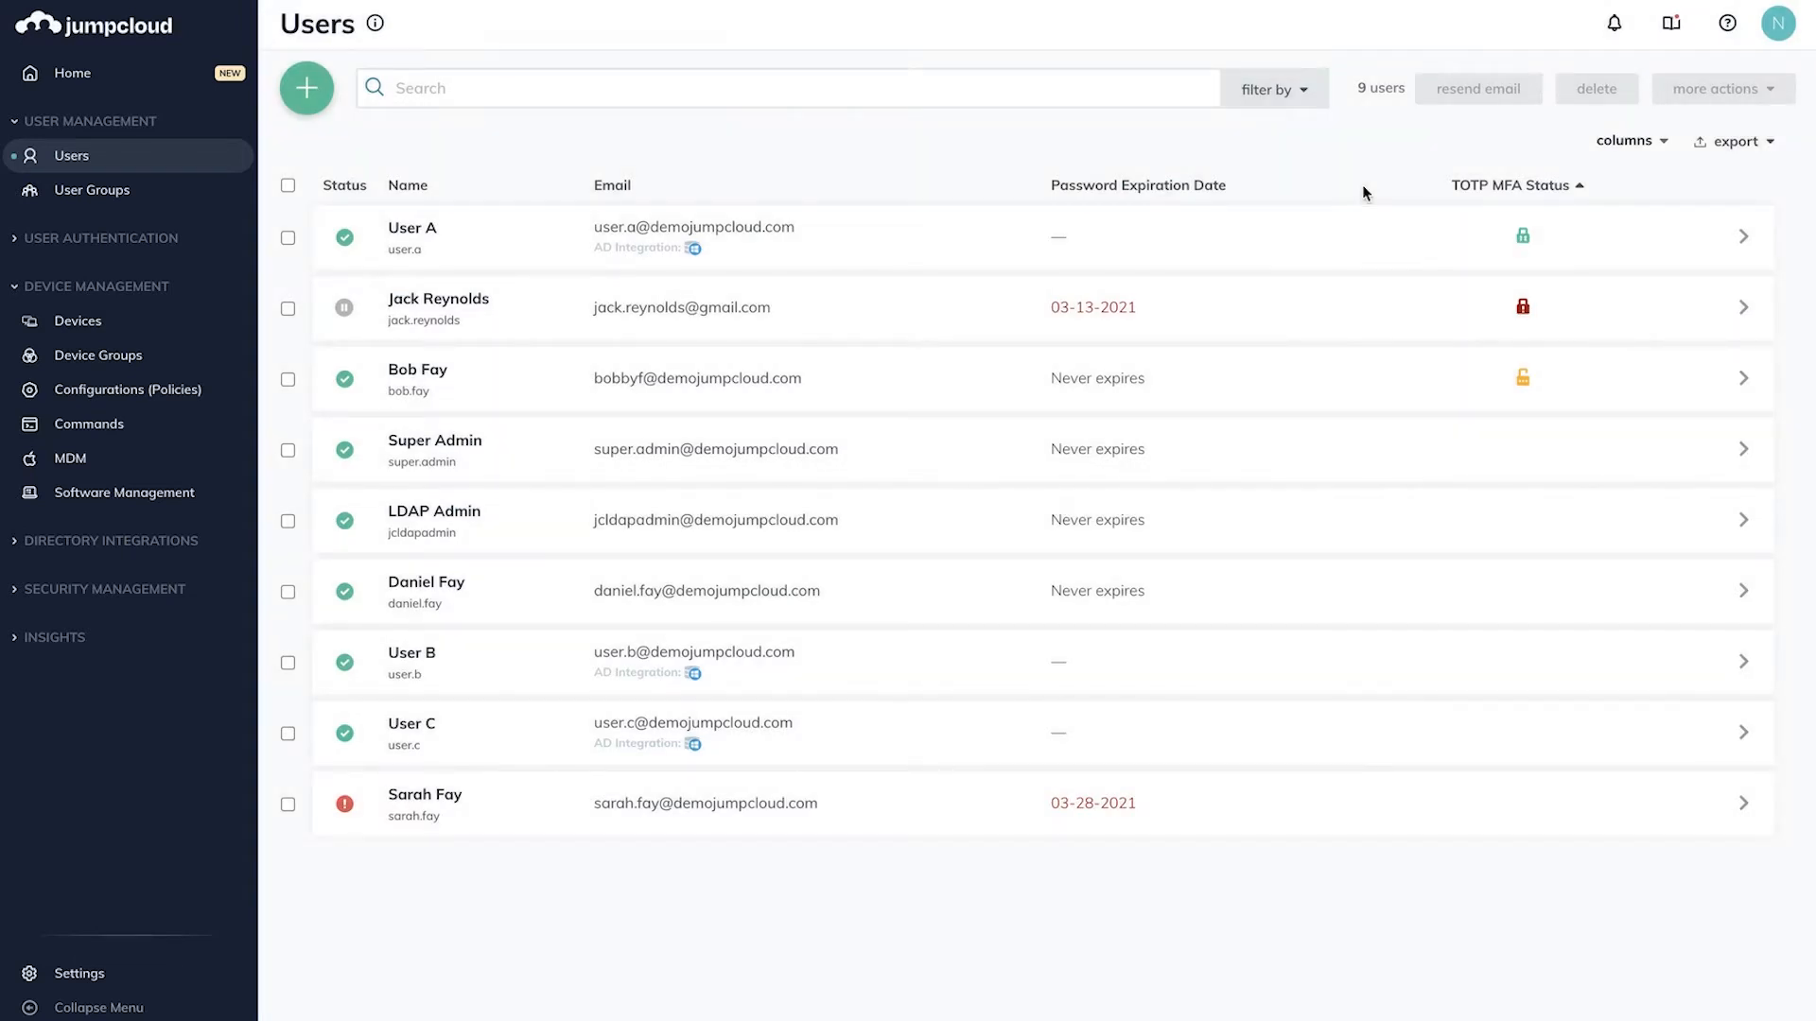
pyautogui.moveTo(133, 298)
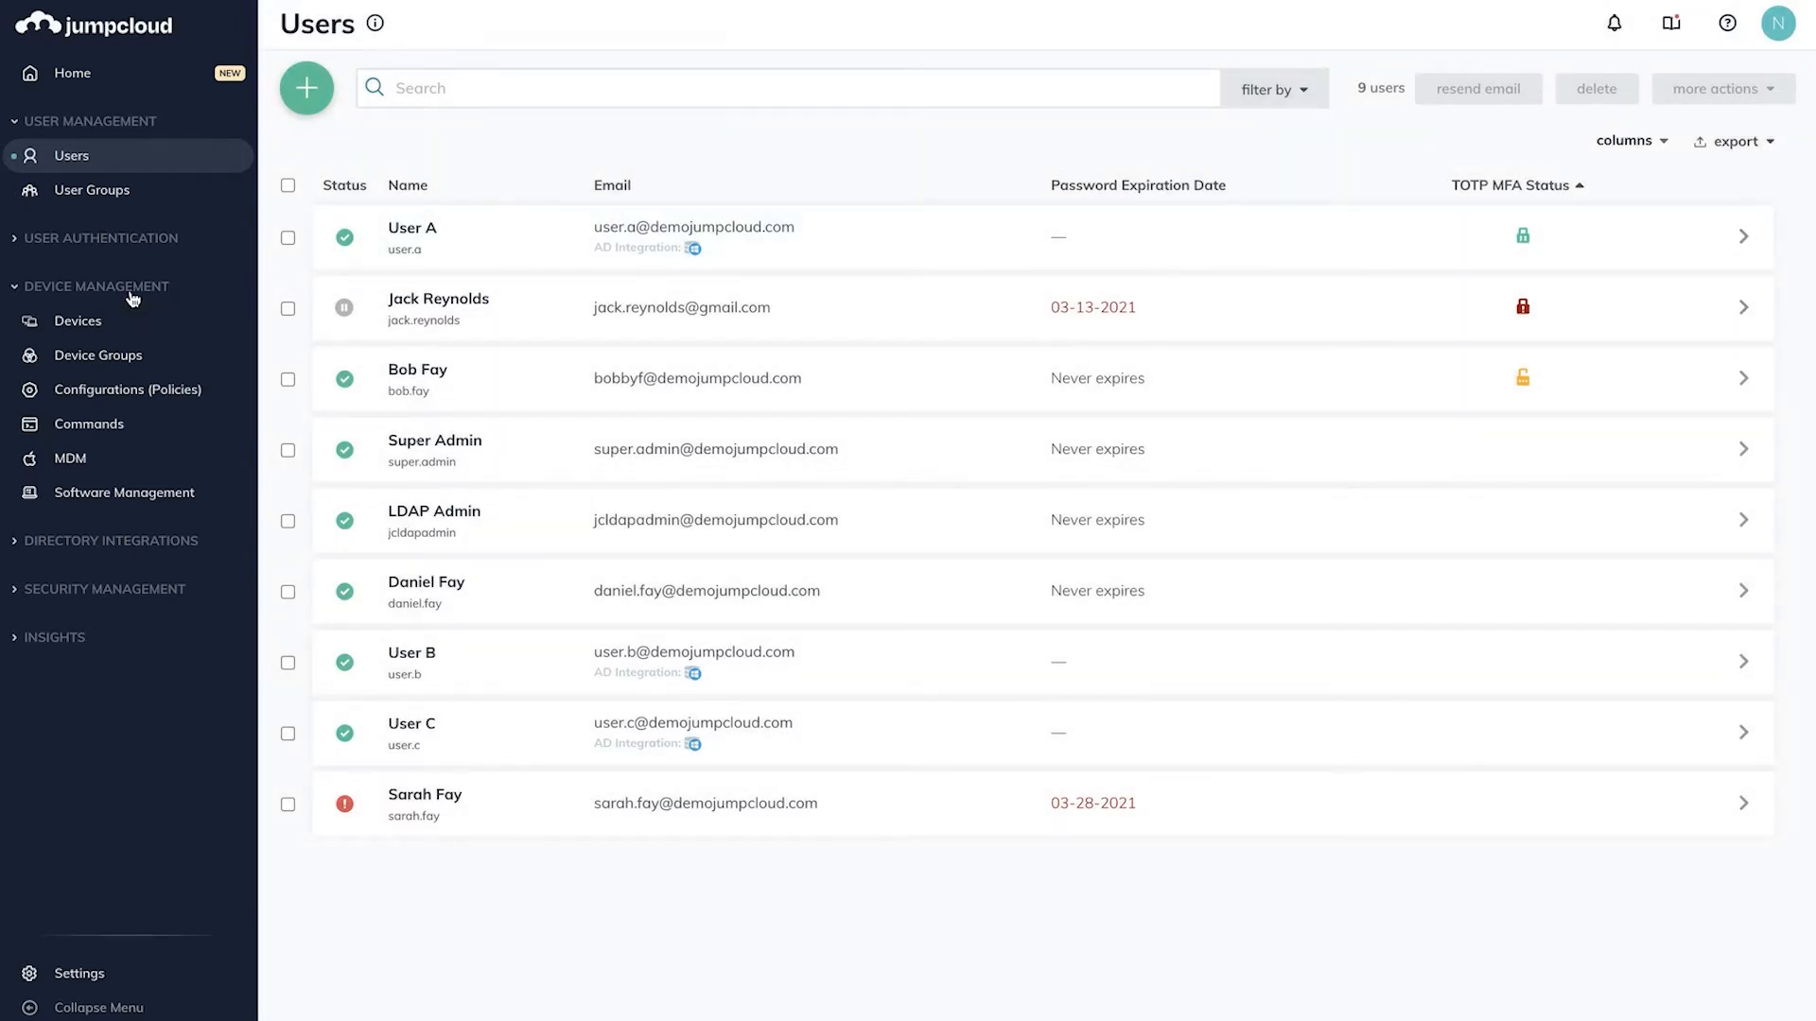
pyautogui.moveTo(115, 328)
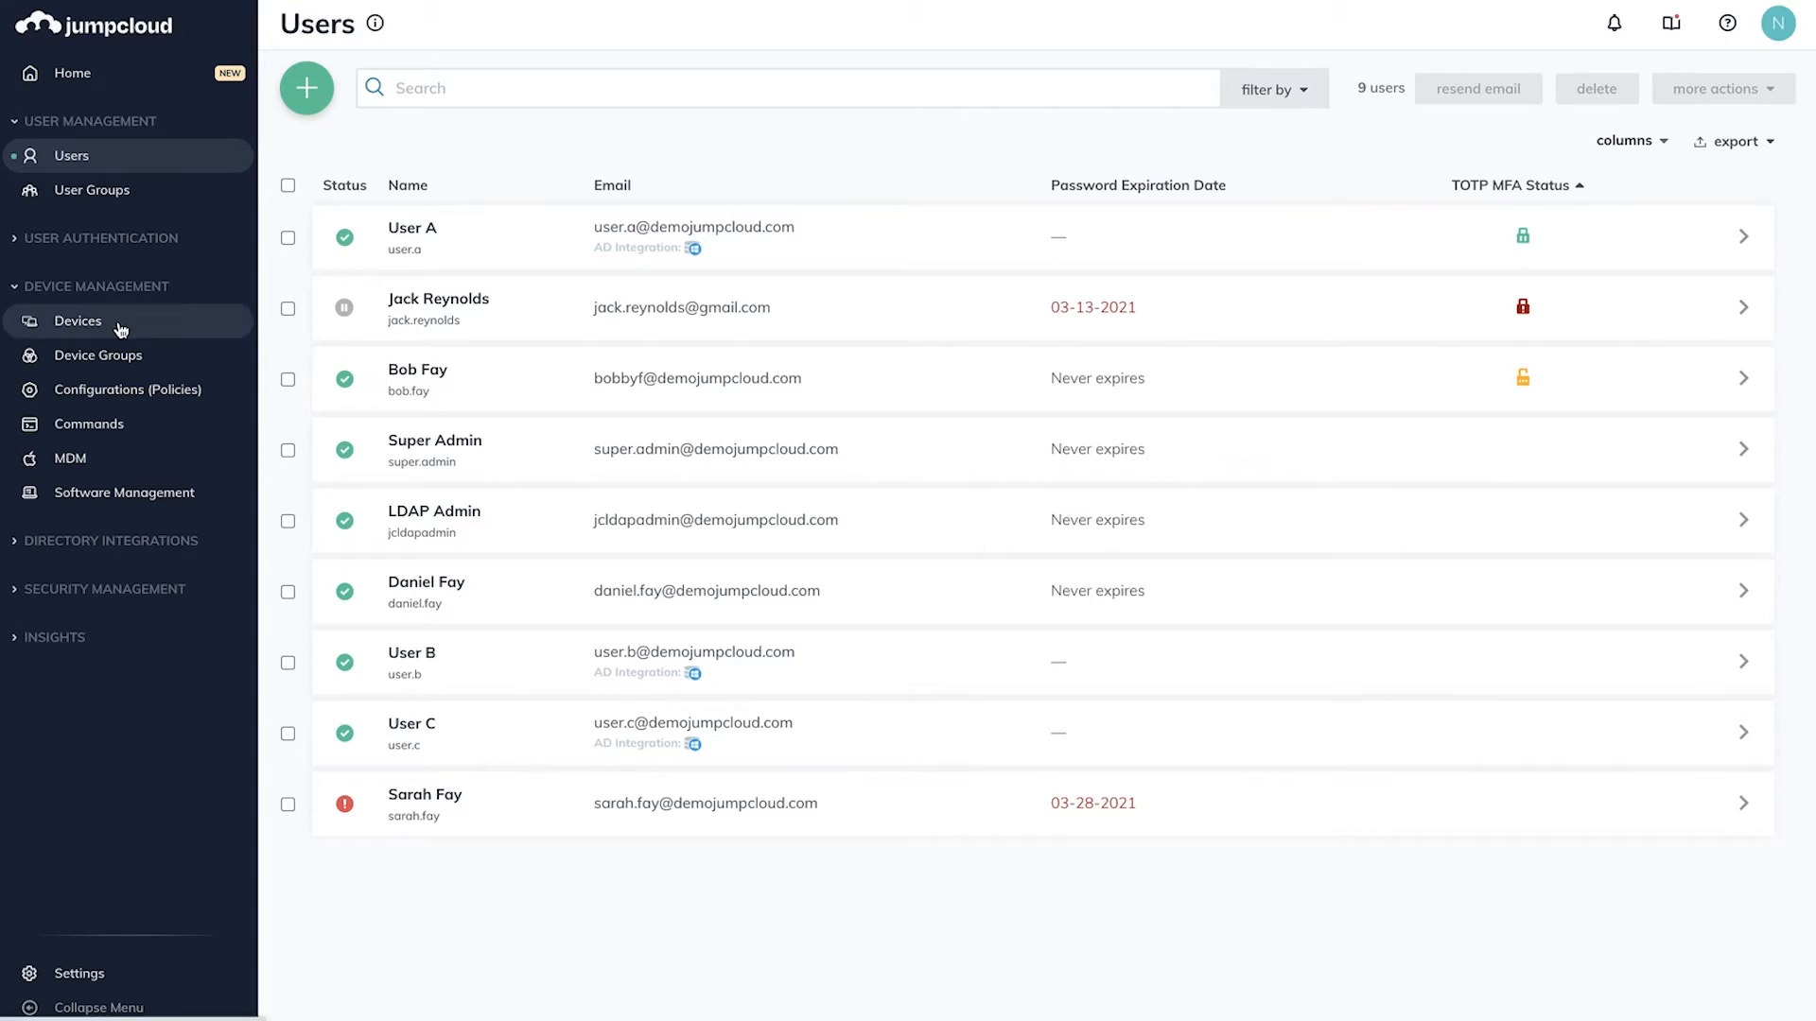
# Open the Devices list showing the Windows, Mac and Ubuntu devices
pyautogui.click(77, 320)
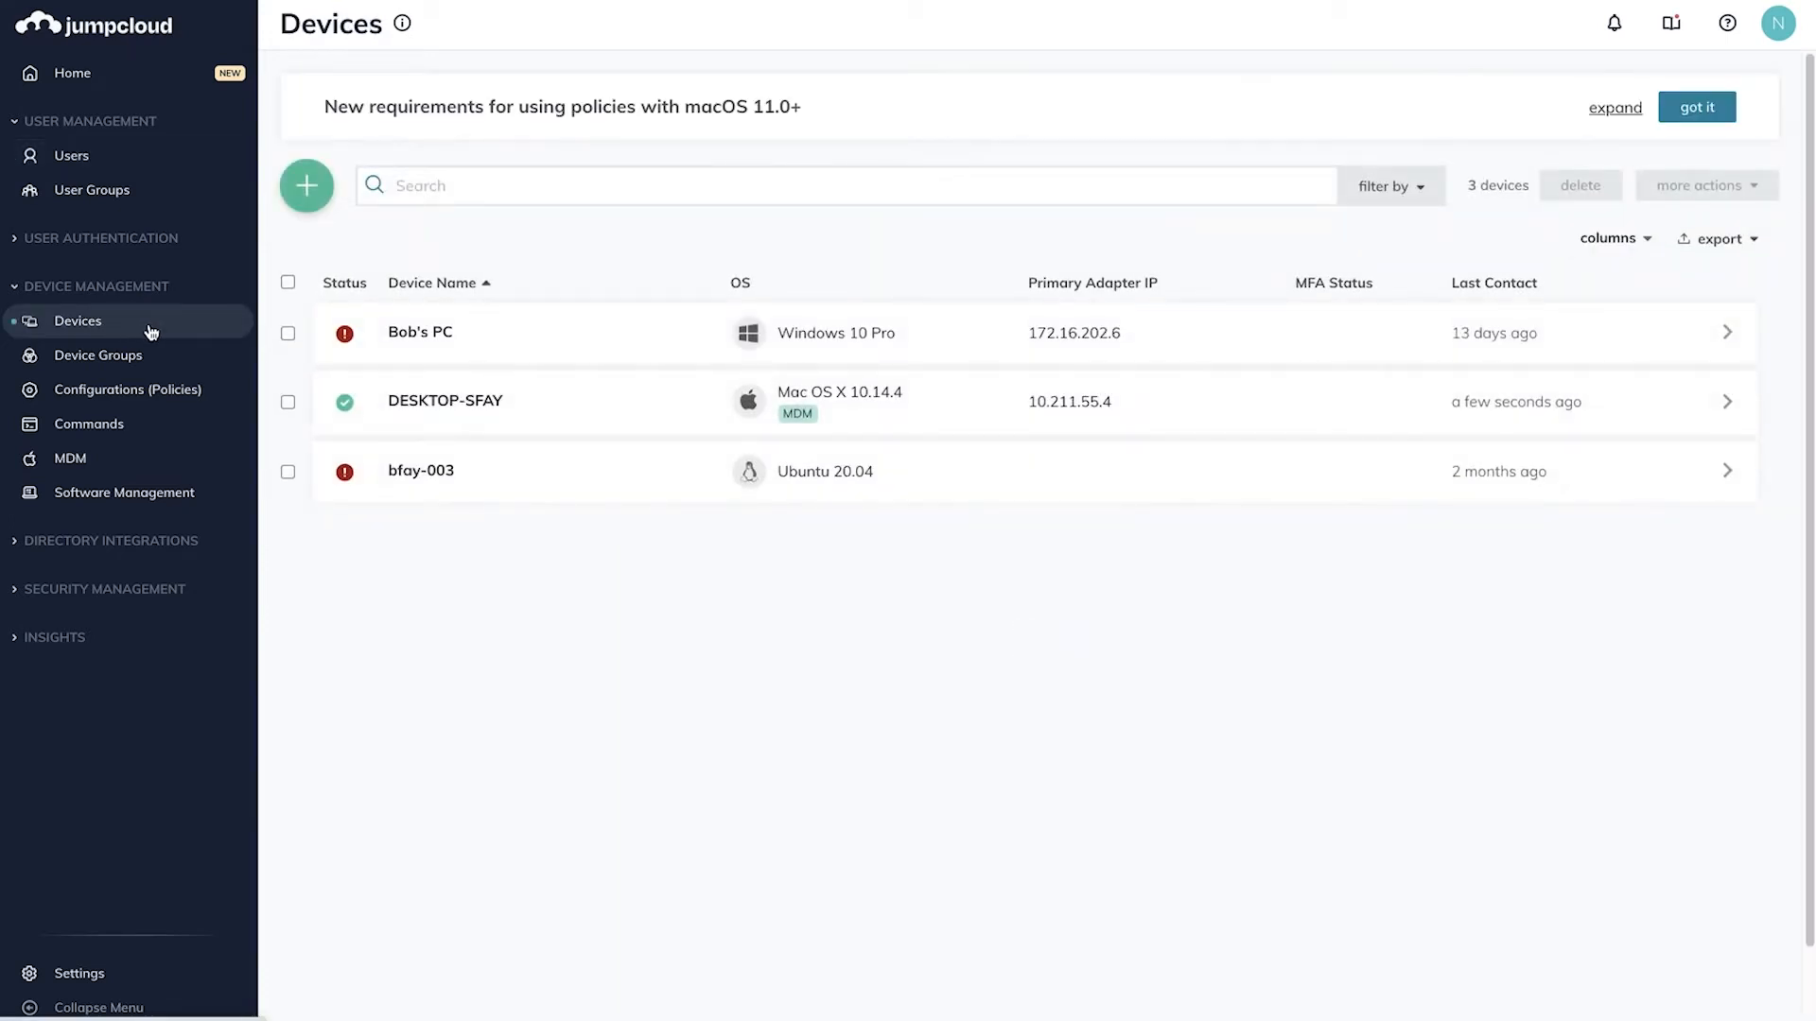
pyautogui.moveTo(623, 437)
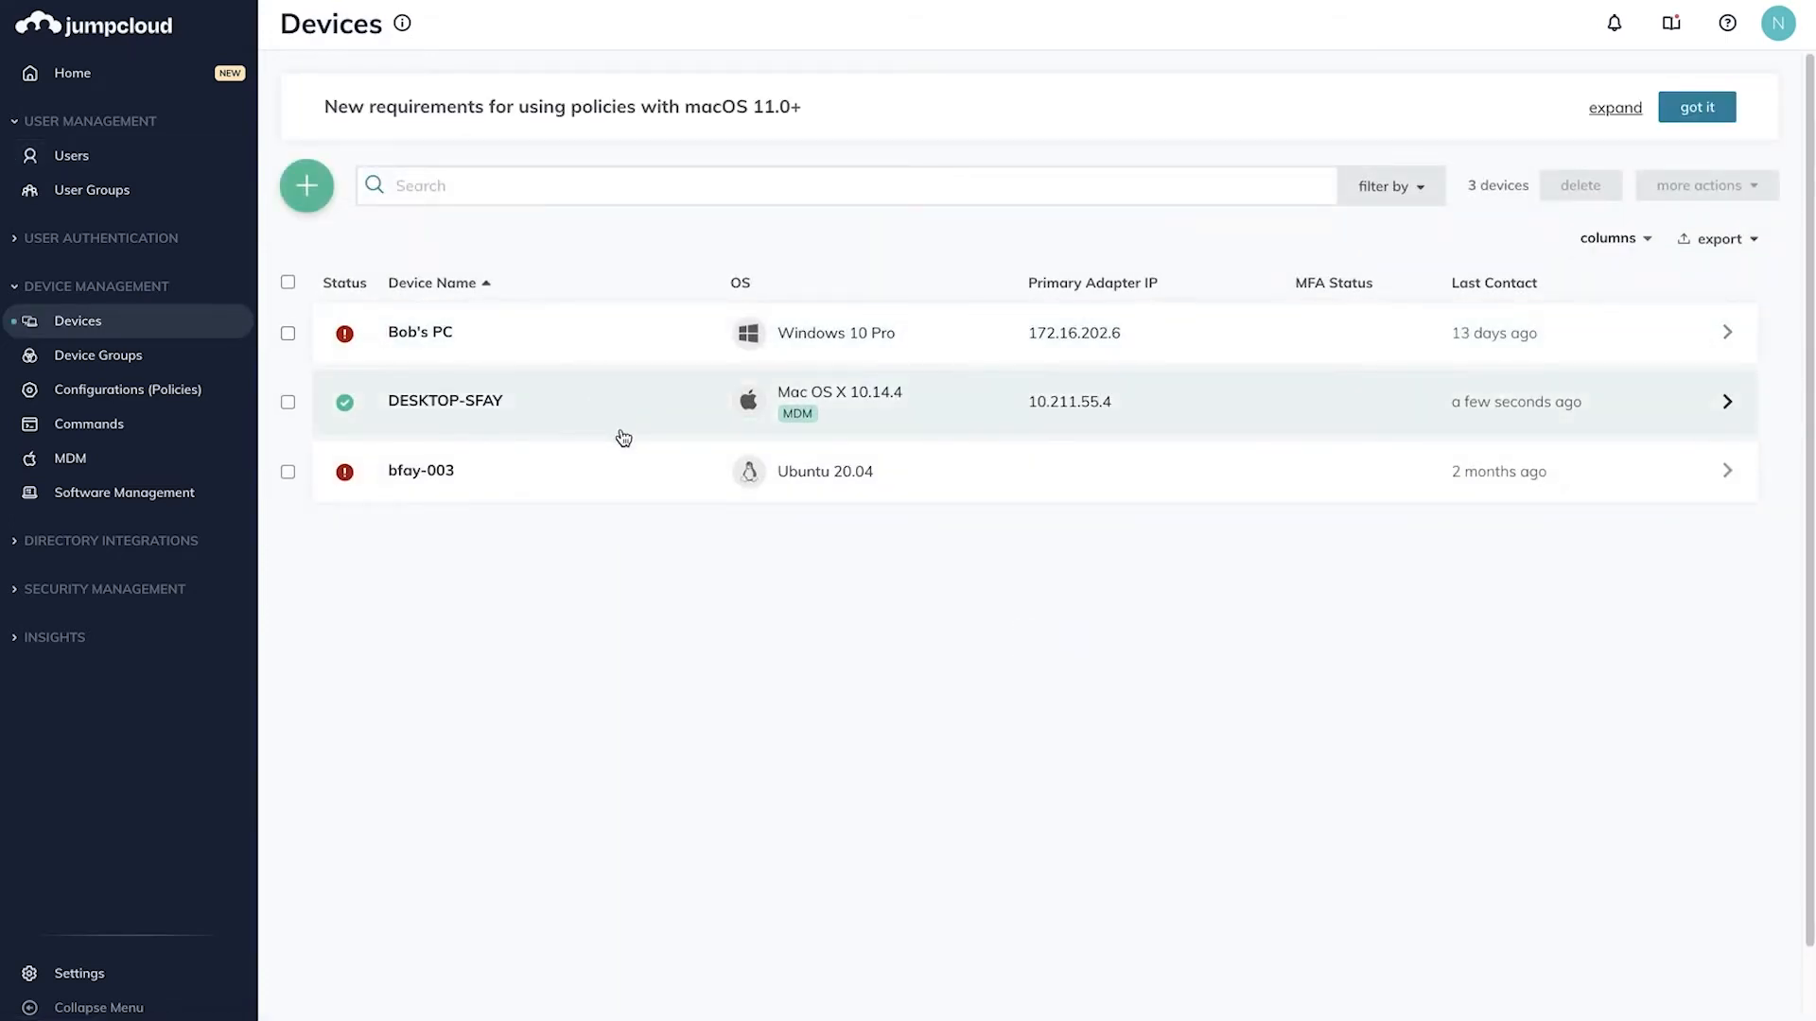
pyautogui.moveTo(644, 528)
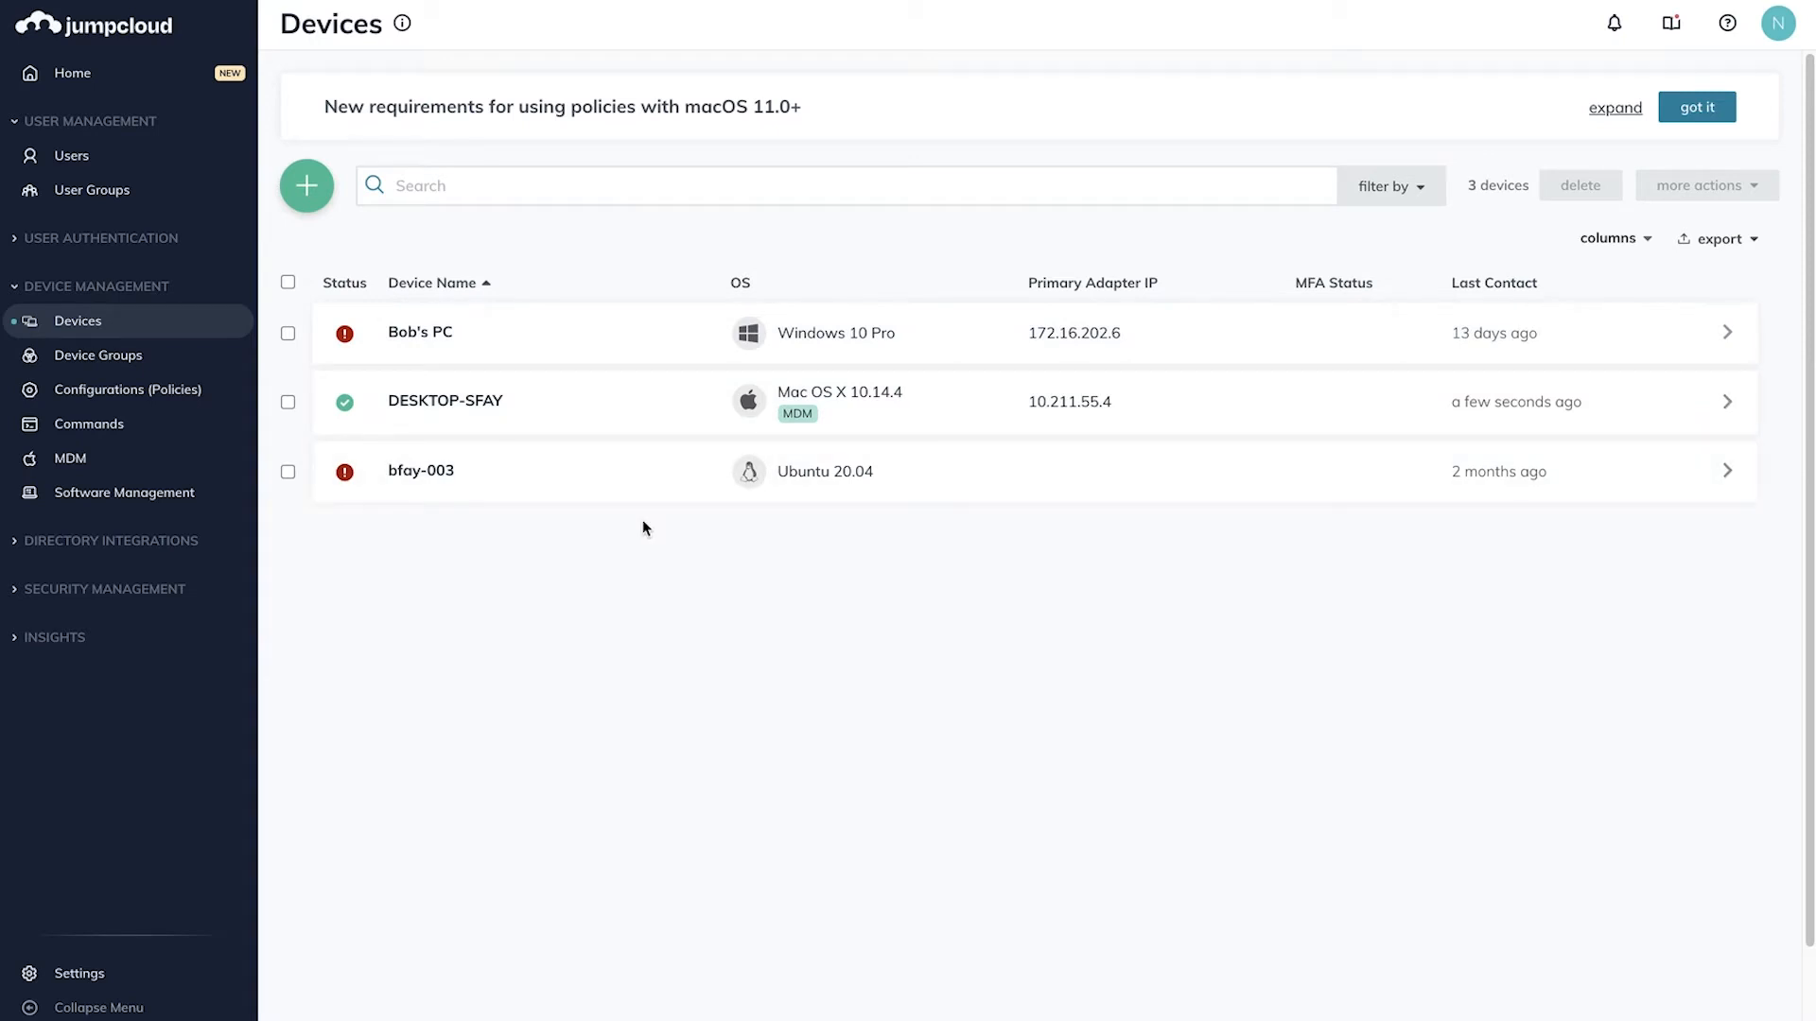
pyautogui.moveTo(676, 427)
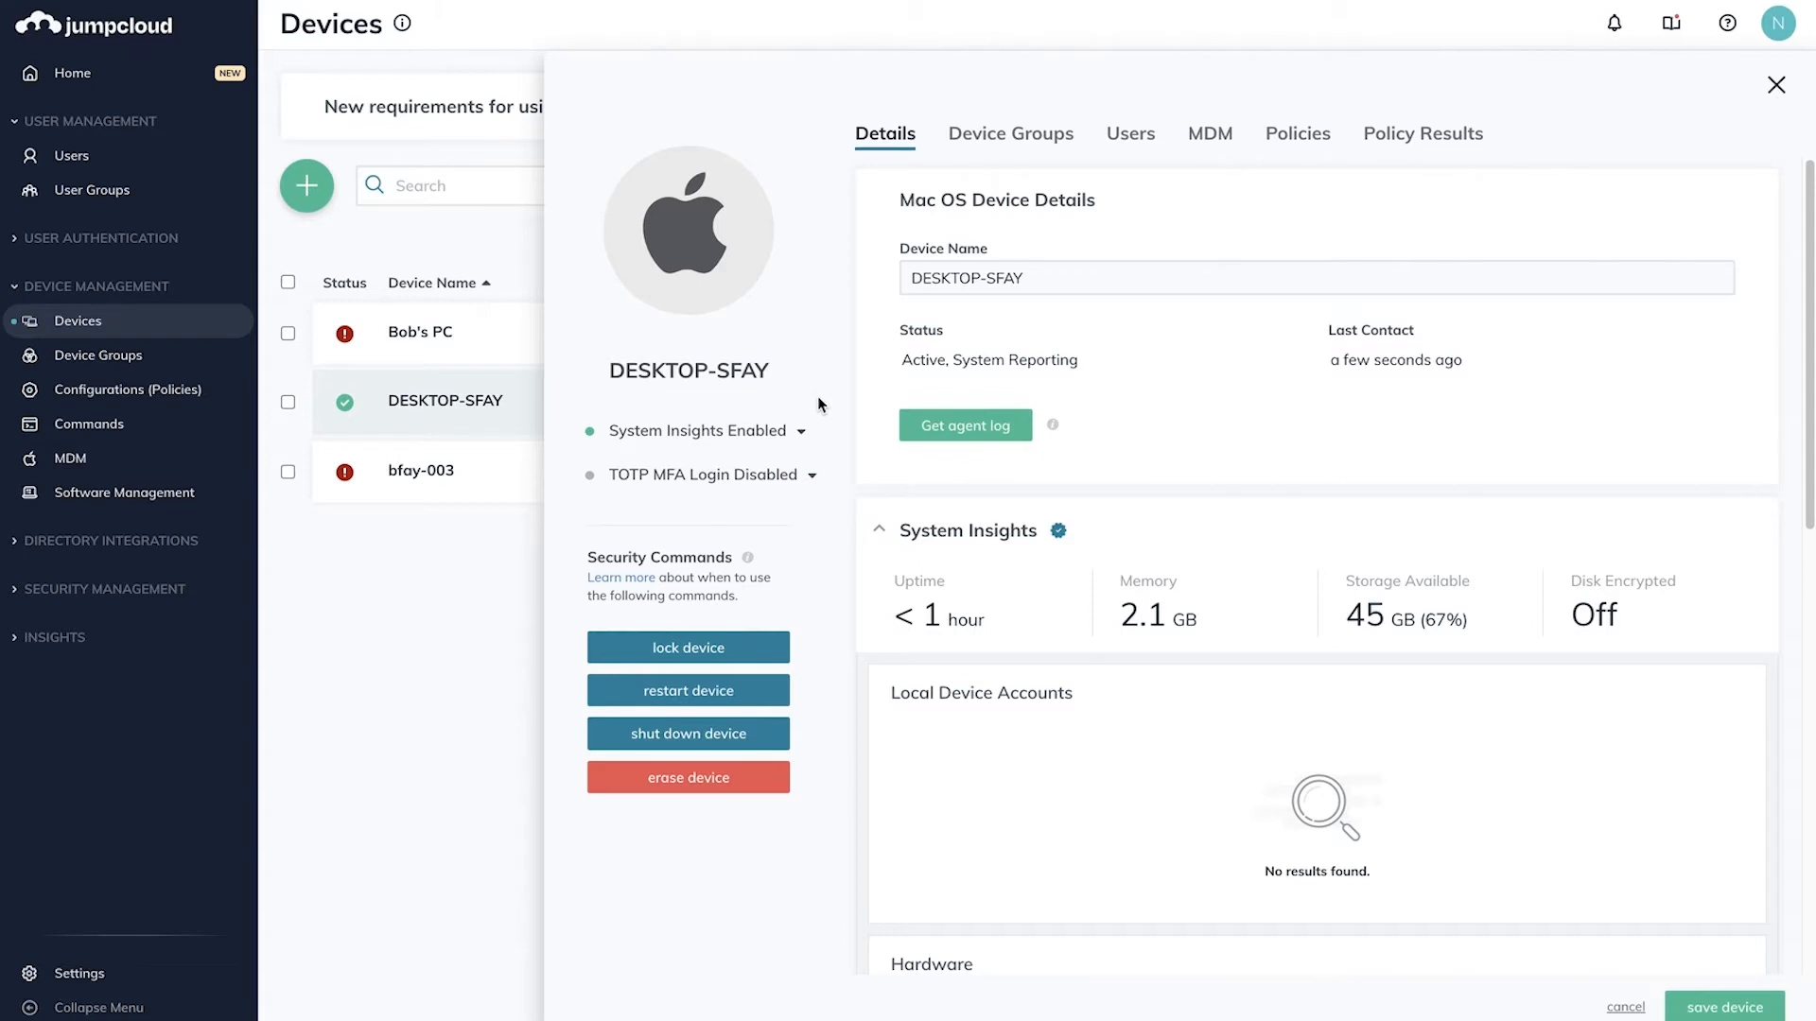
pyautogui.moveTo(811, 484)
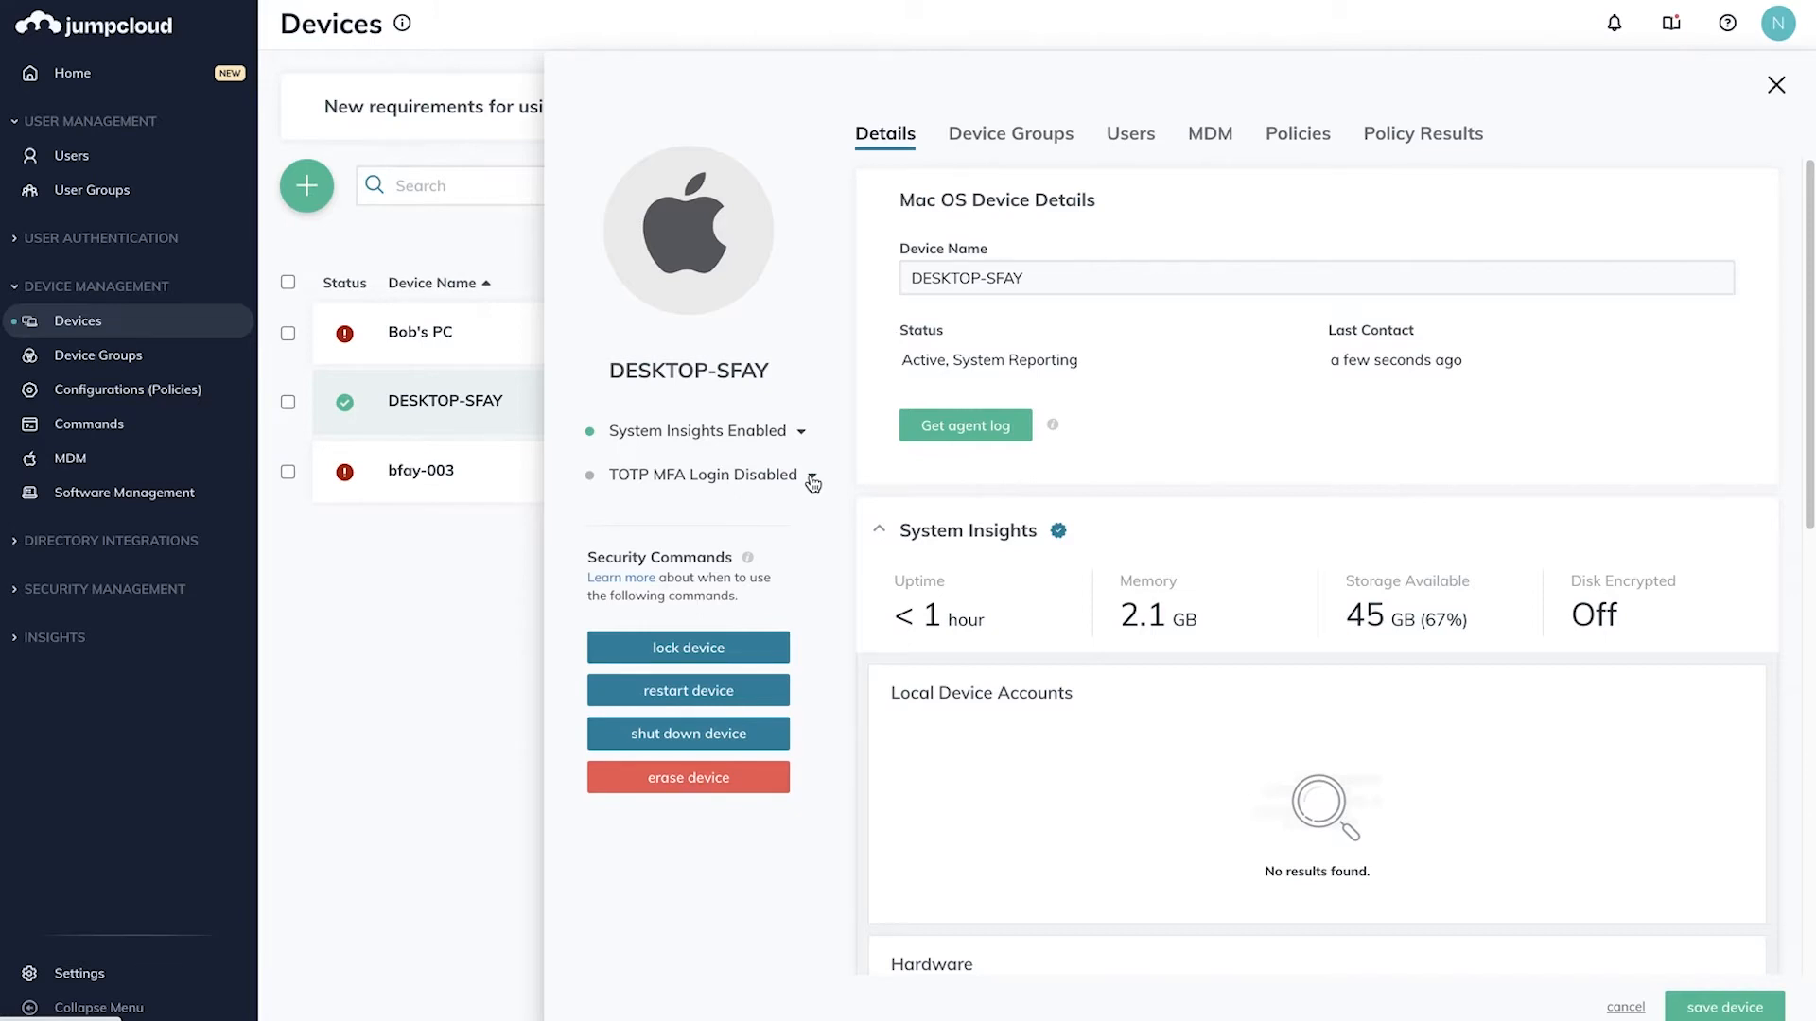
# Turn on TOTP MFA login for DESKTOP-SFAY, acknowledge the notice, and save the device
pyautogui.click(811, 474)
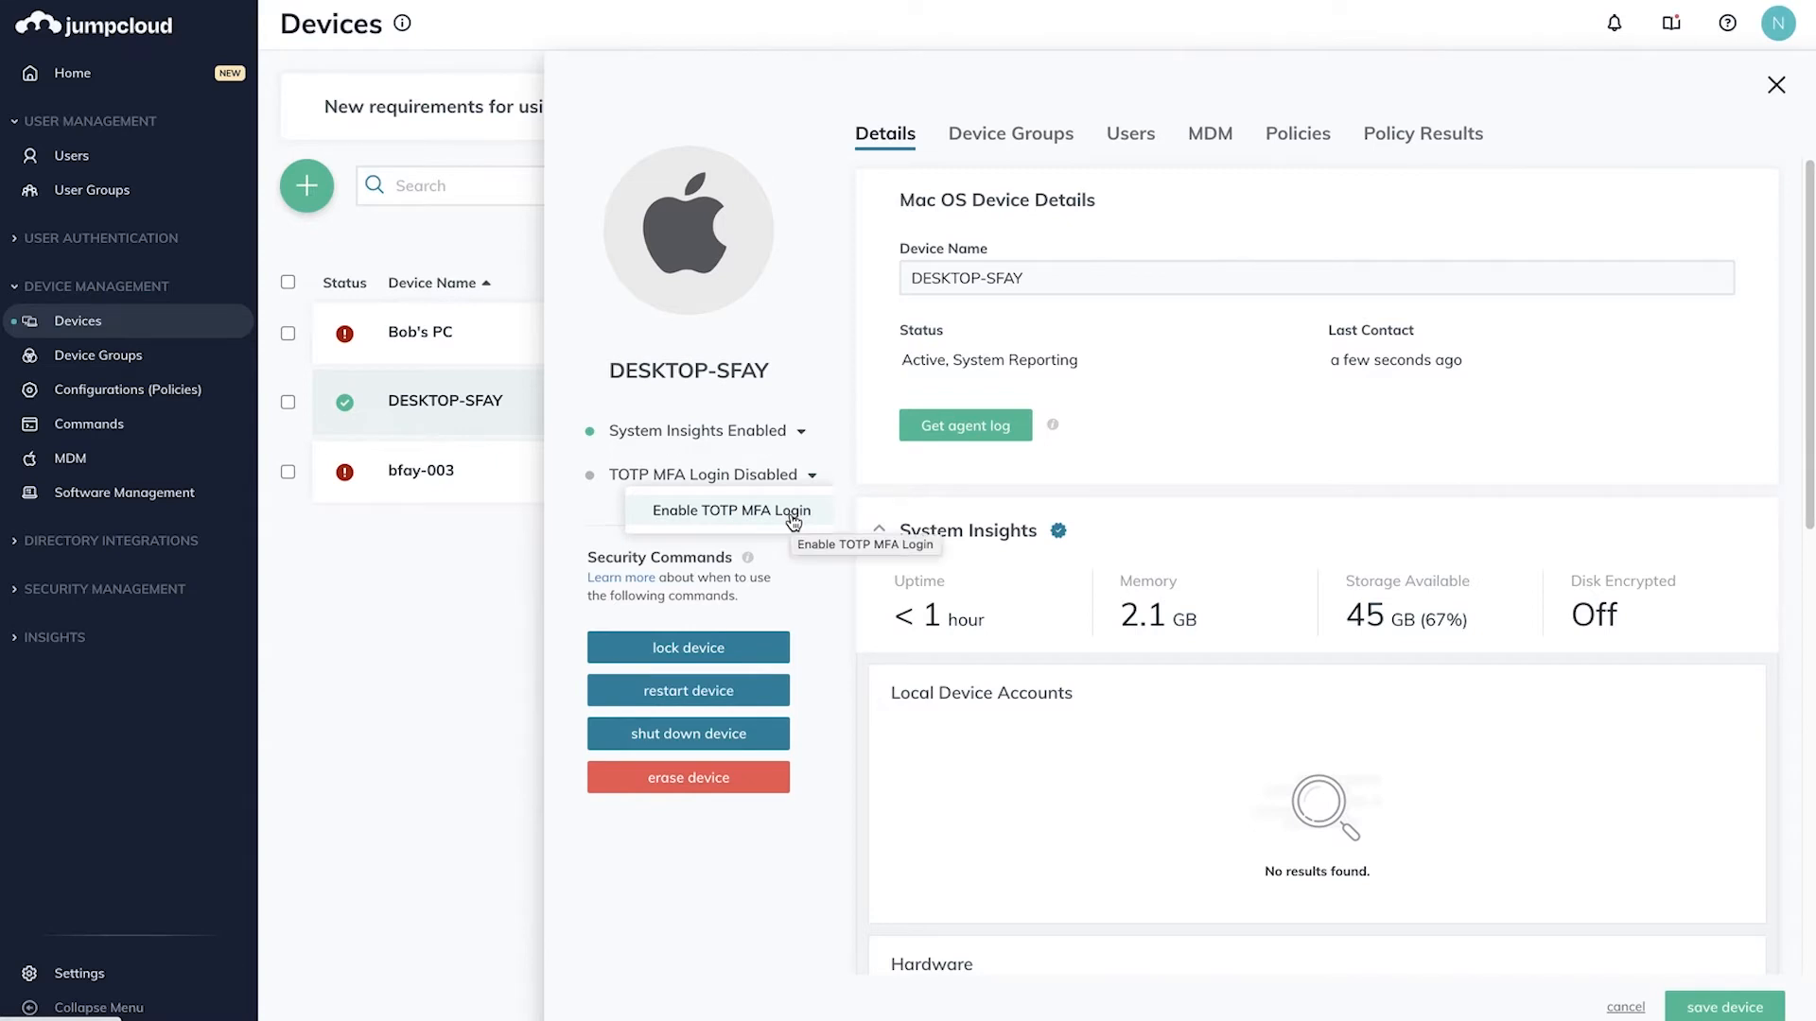
pyautogui.click(731, 509)
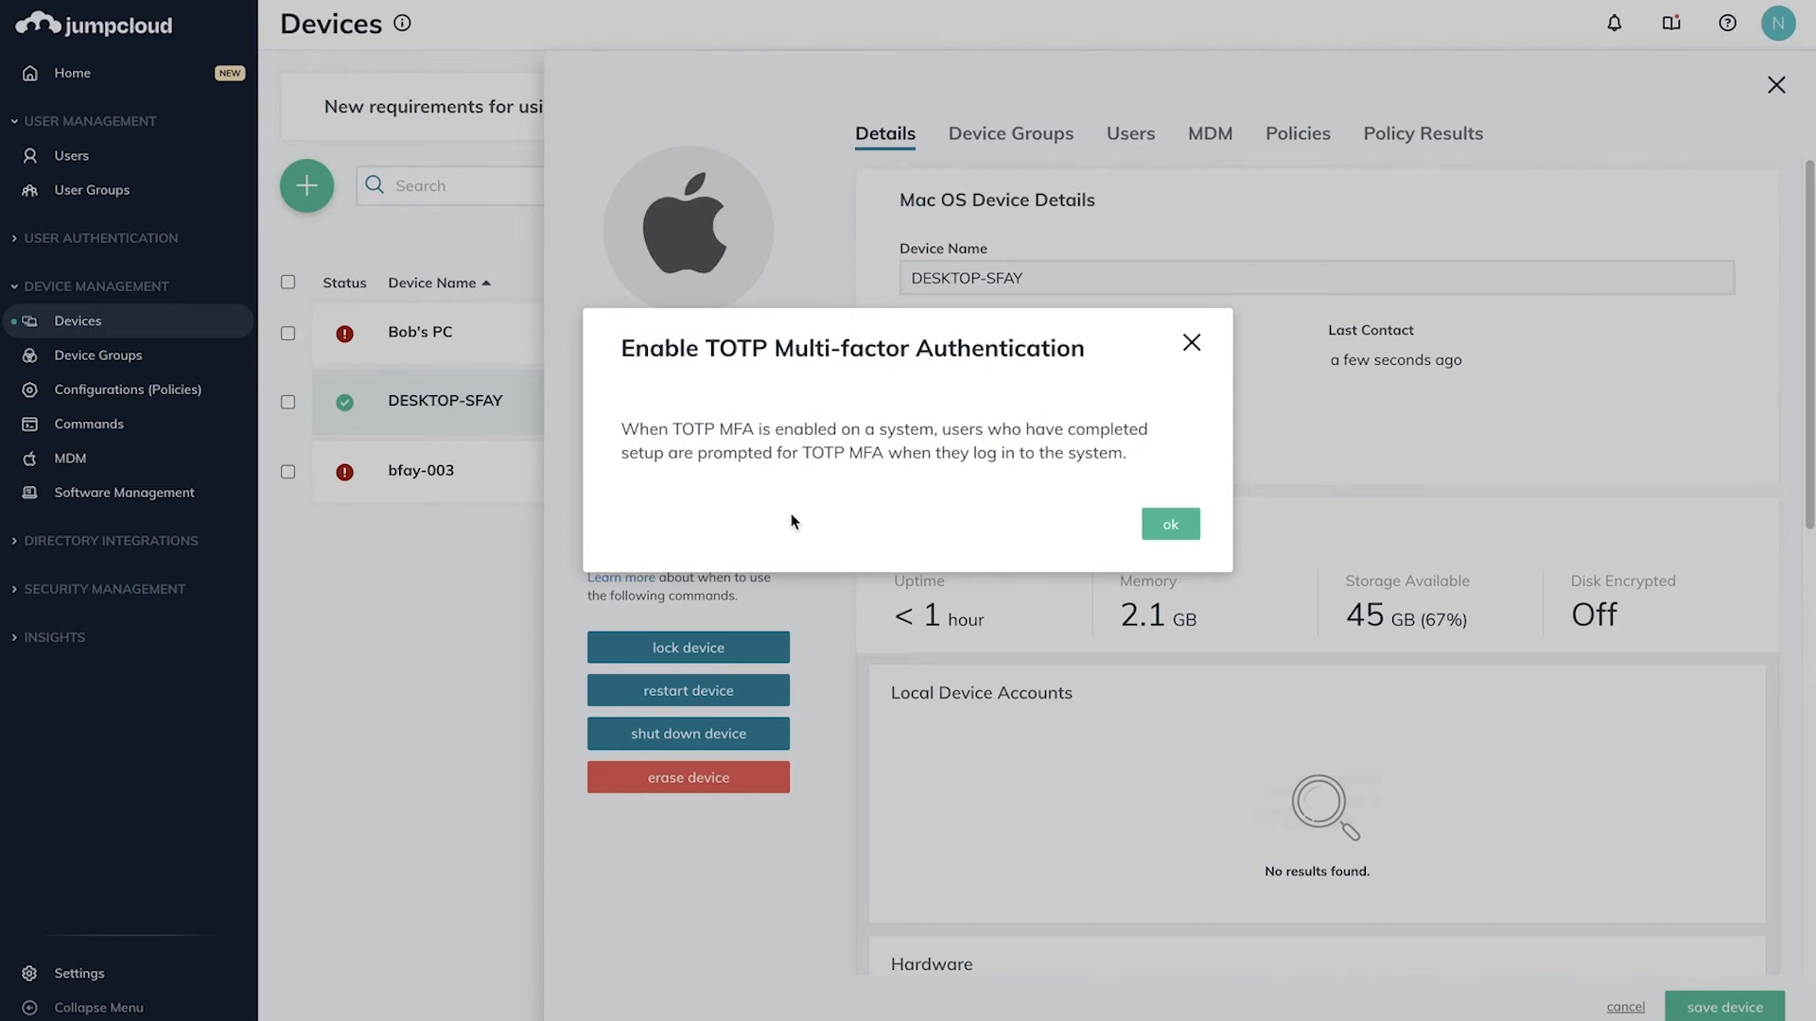
pyautogui.click(1169, 523)
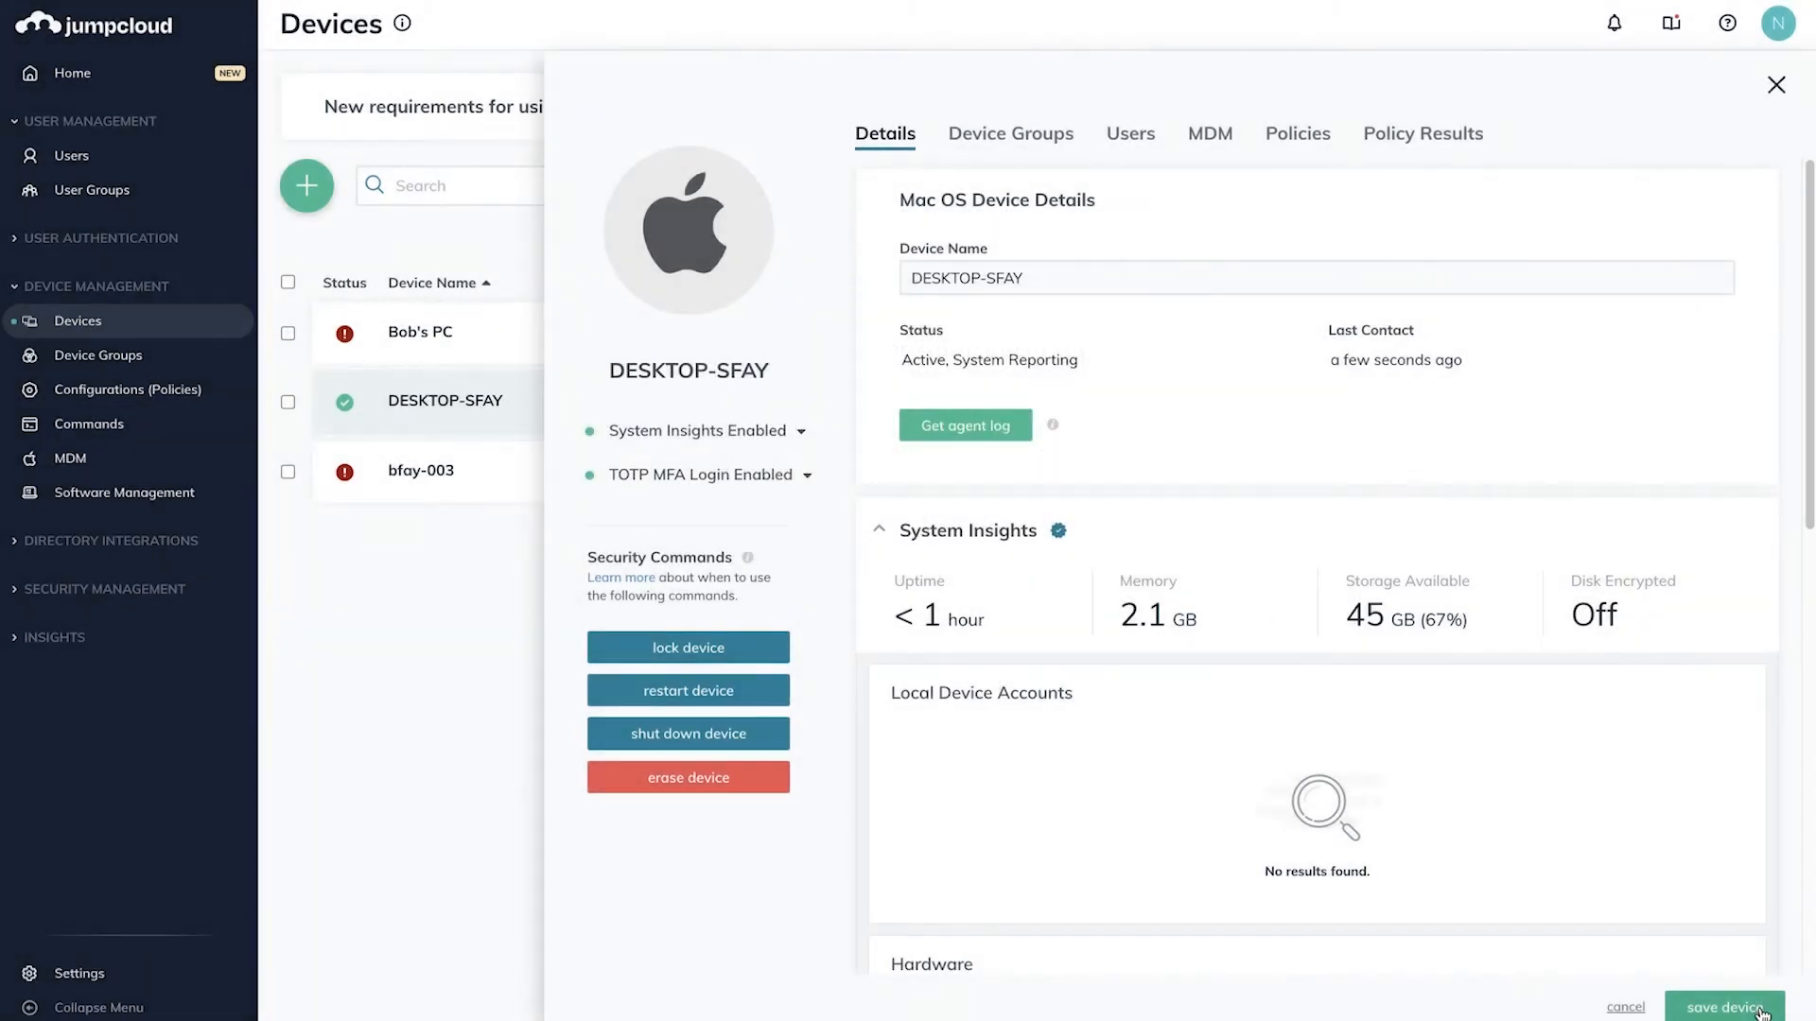
pyautogui.click(1724, 1006)
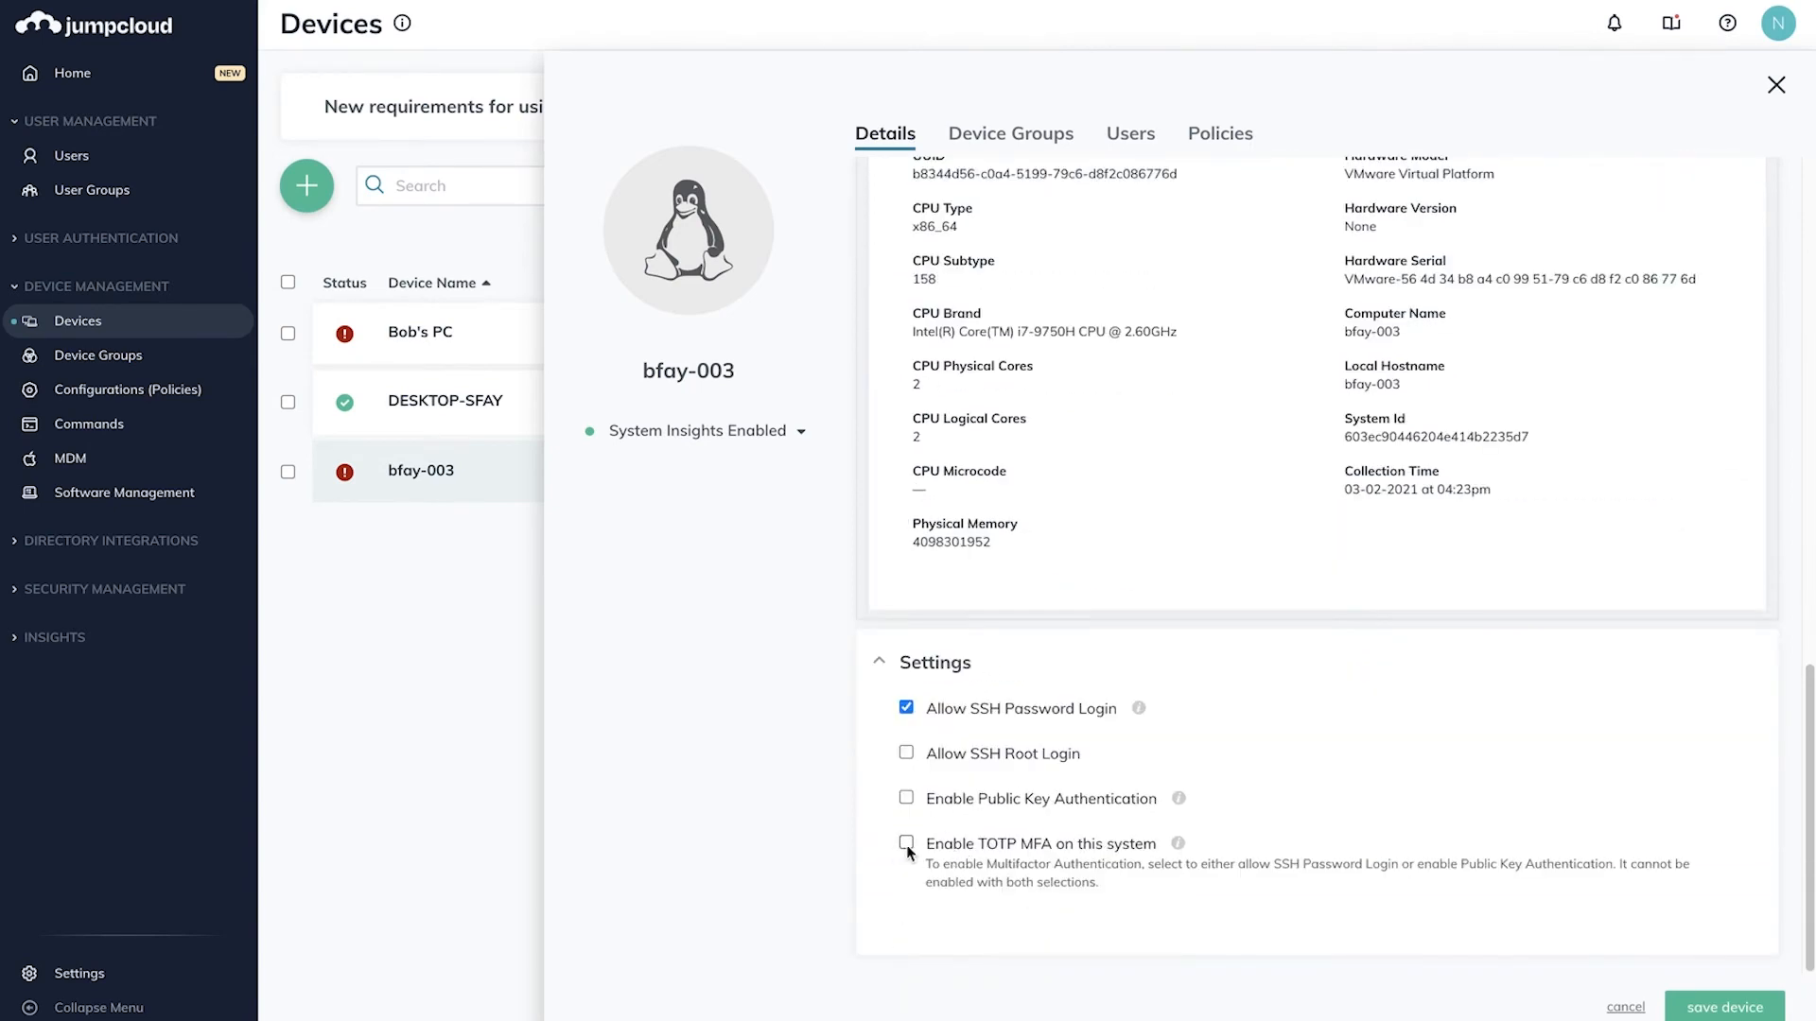
# Enable TOTP MFA on bfay-003, acknowledge the notice, and disable SSH password login
pyautogui.click(907, 843)
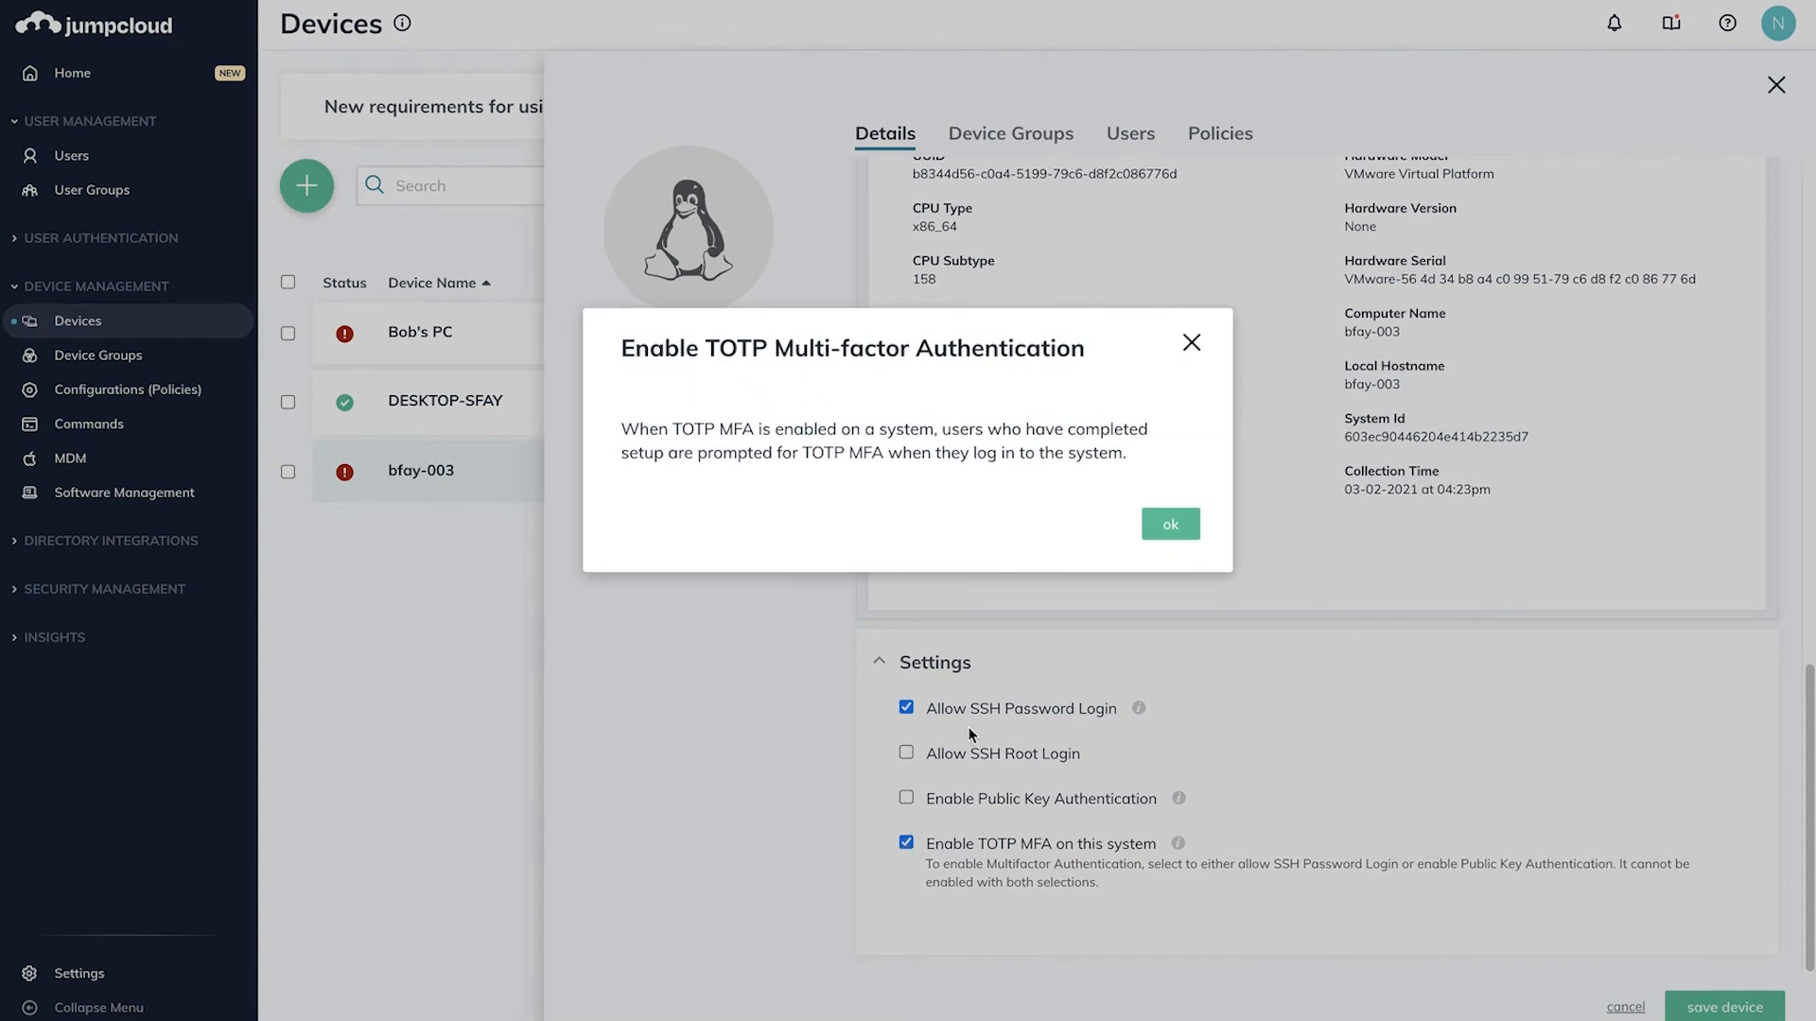
pyautogui.click(1170, 523)
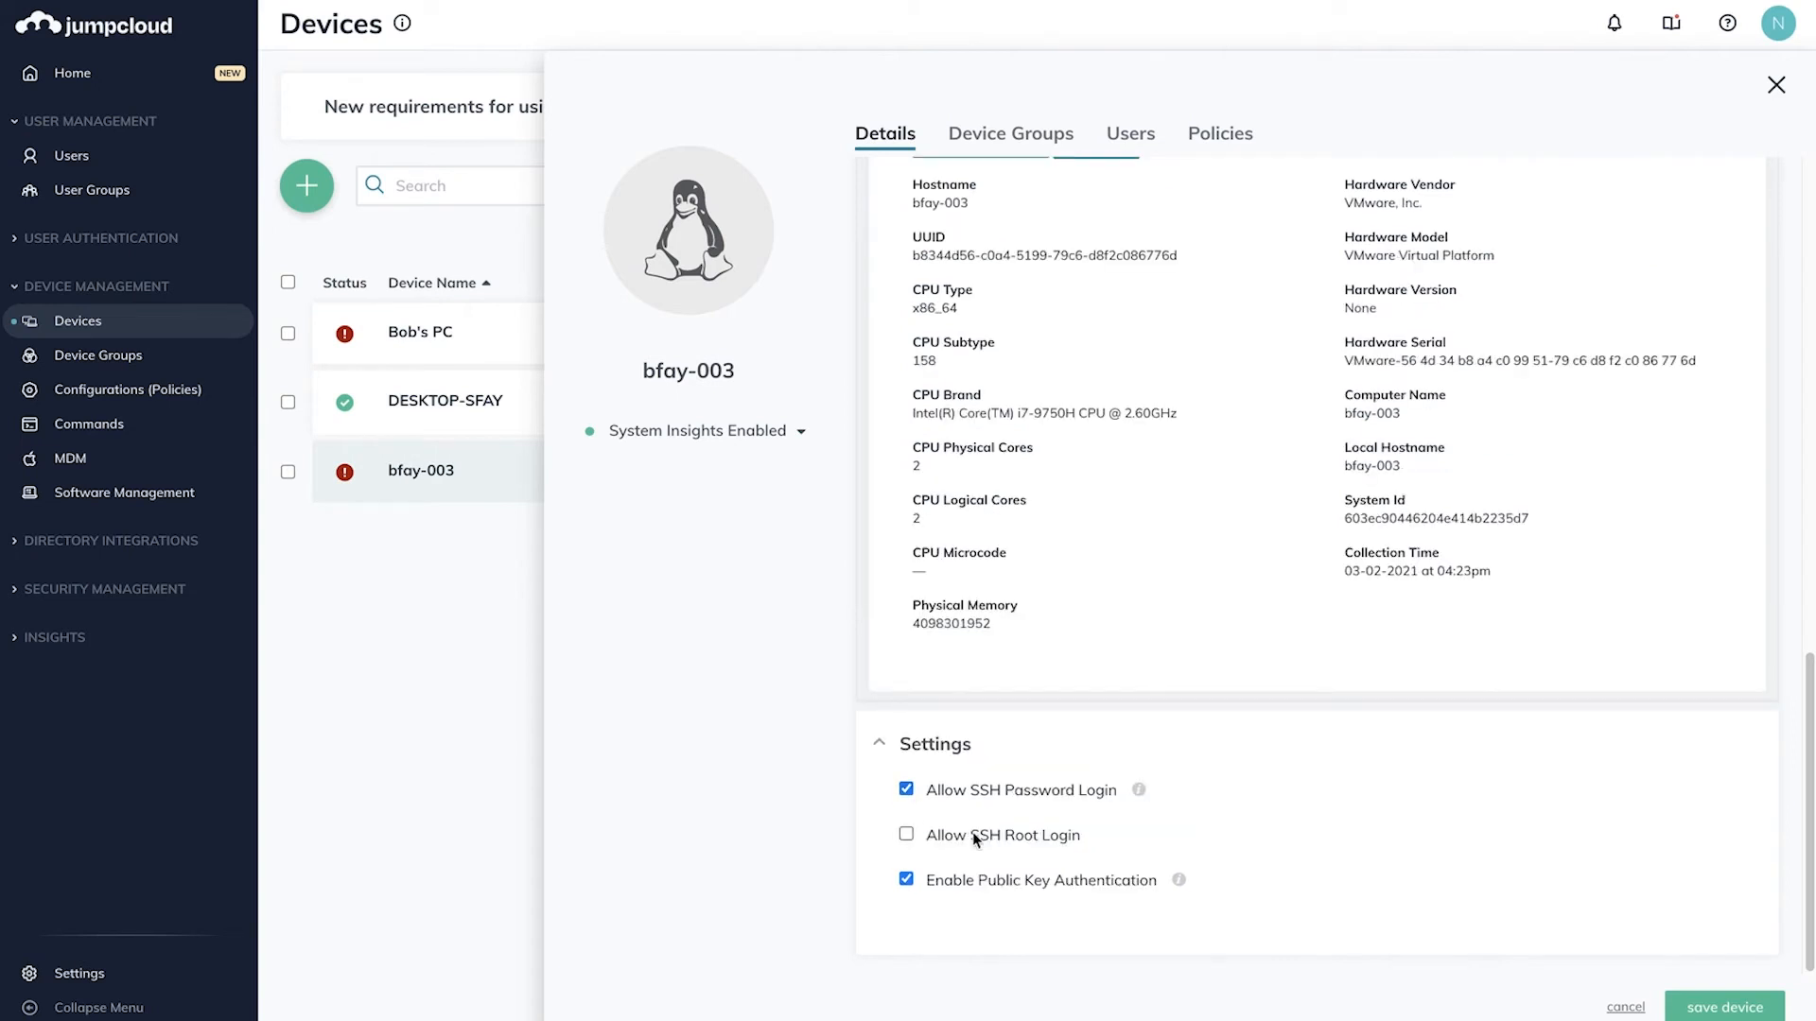
pyautogui.moveTo(984, 915)
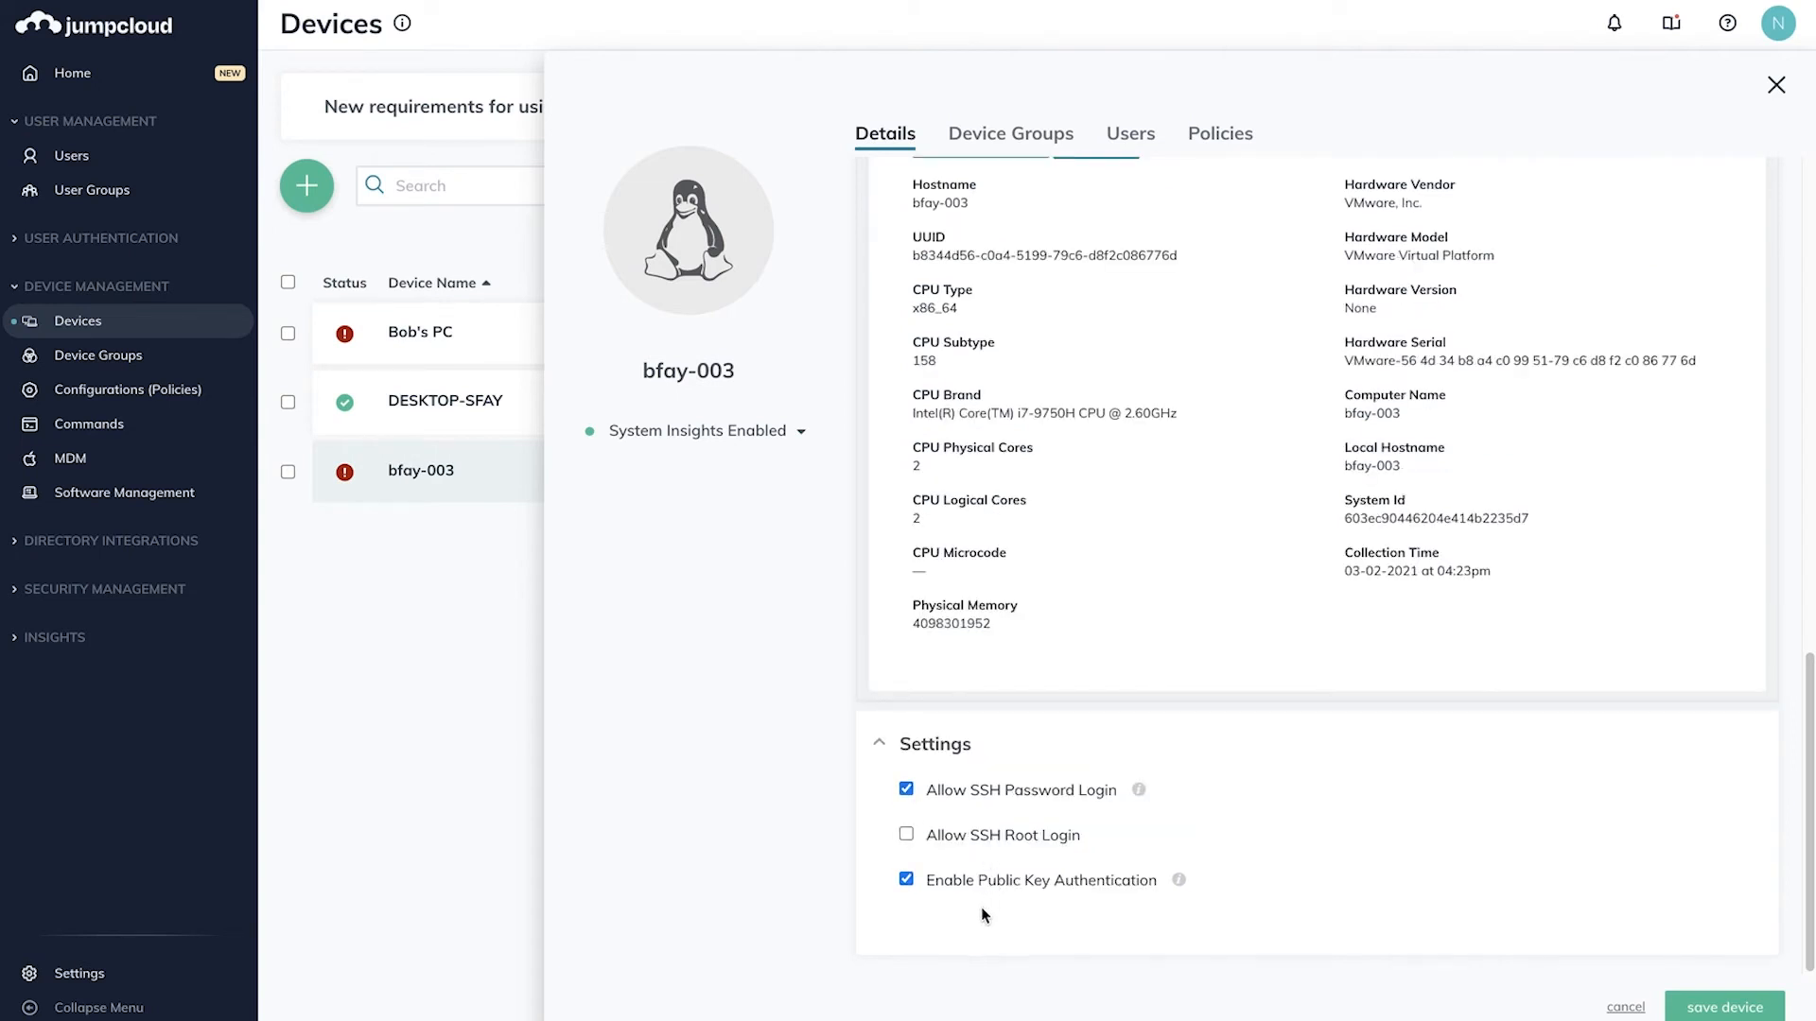
pyautogui.click(907, 790)
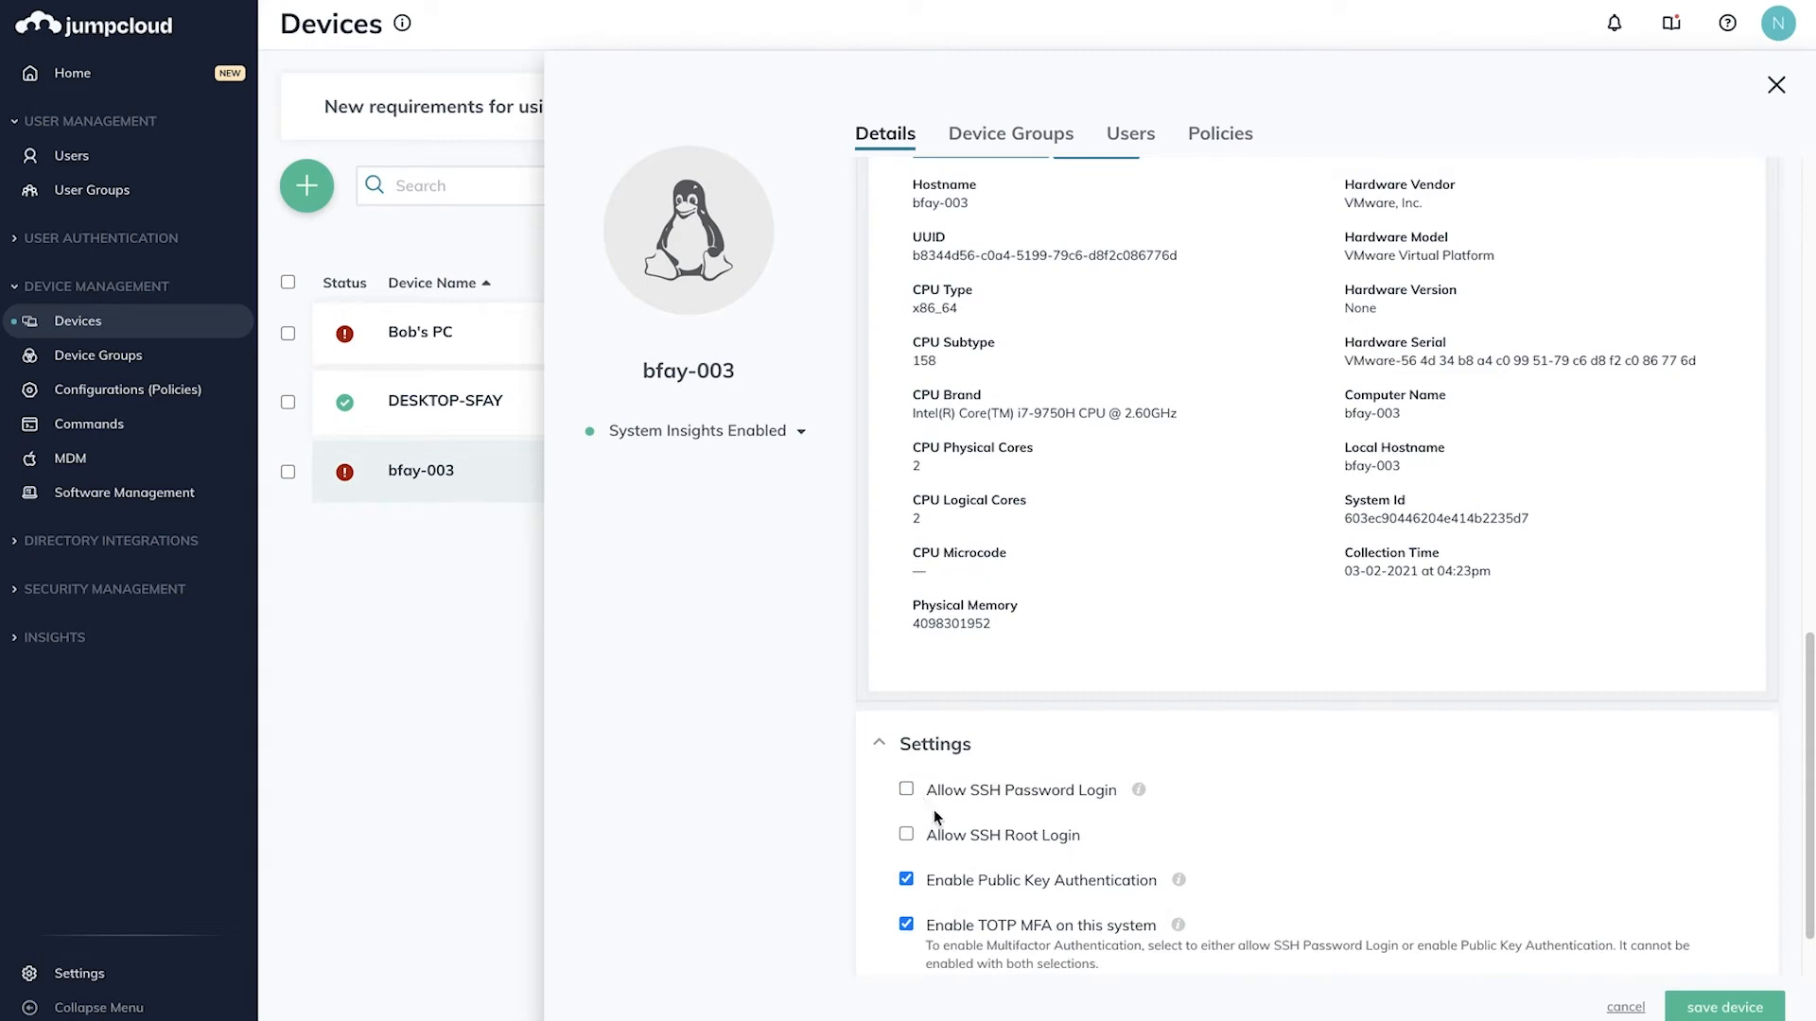
pyautogui.scroll(-3)
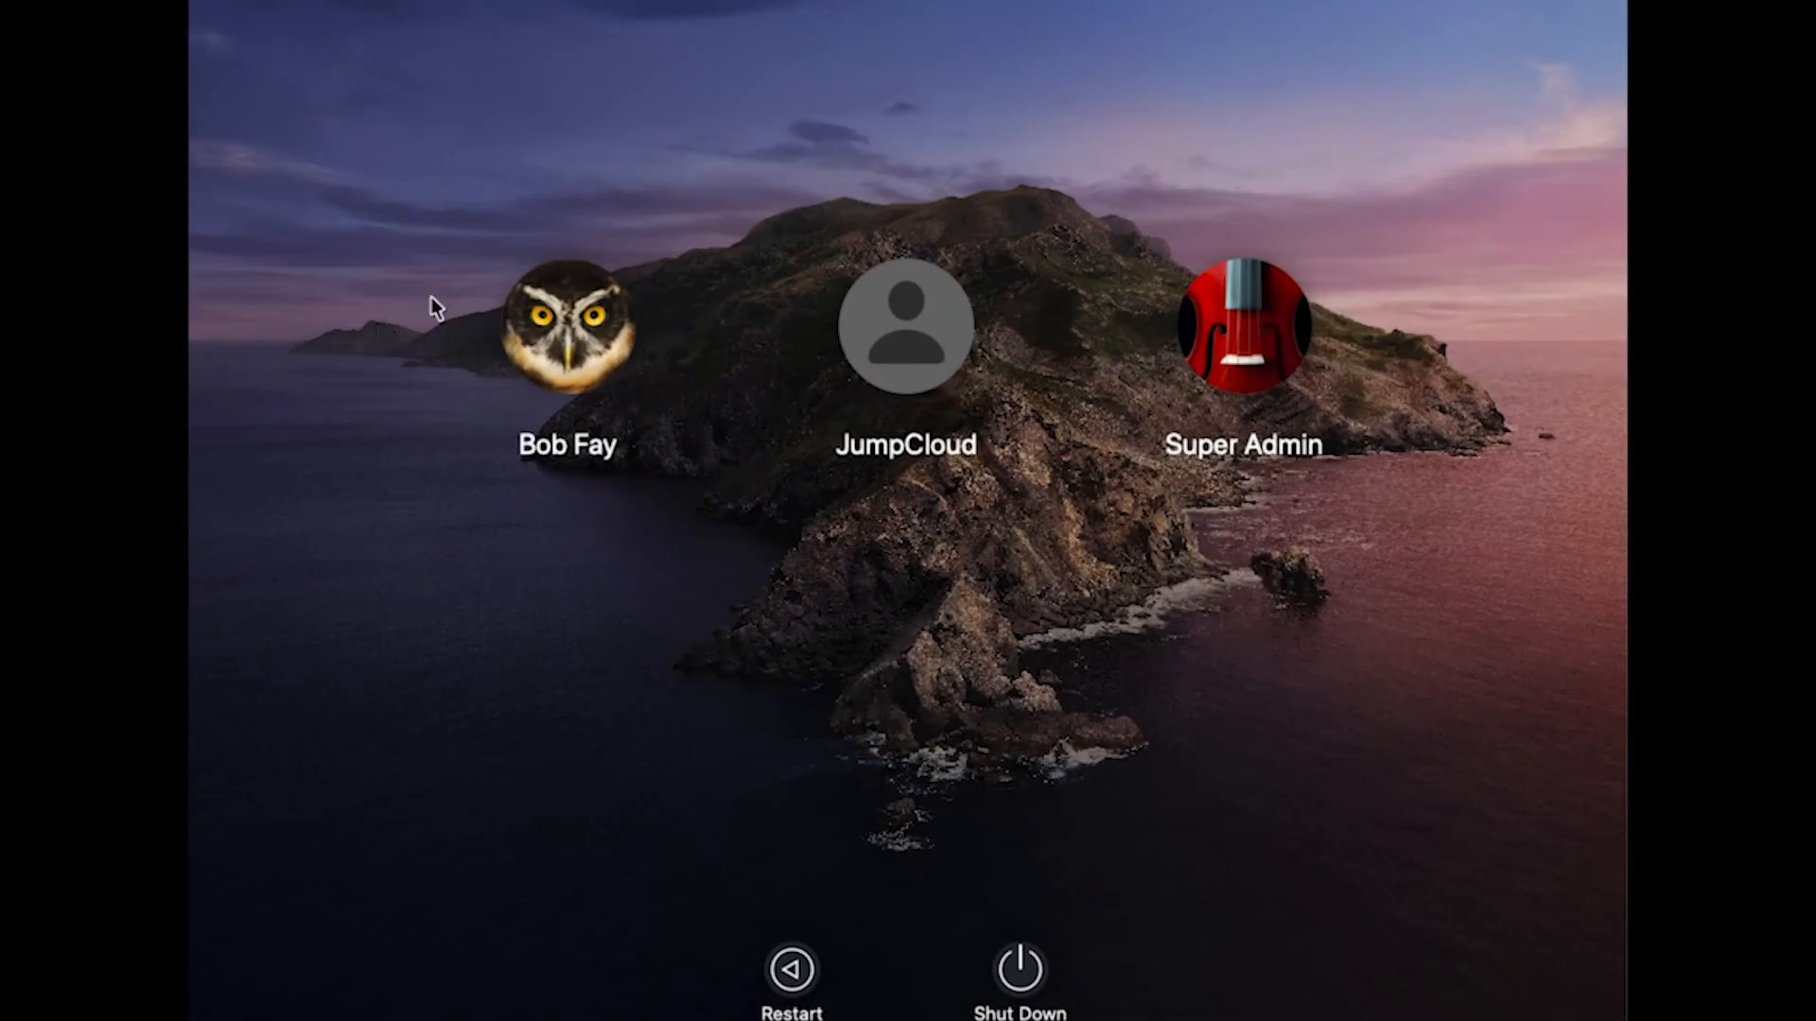
# Select the owl-avatar user on the Mac login screen and enter the password
pyautogui.click(566, 326)
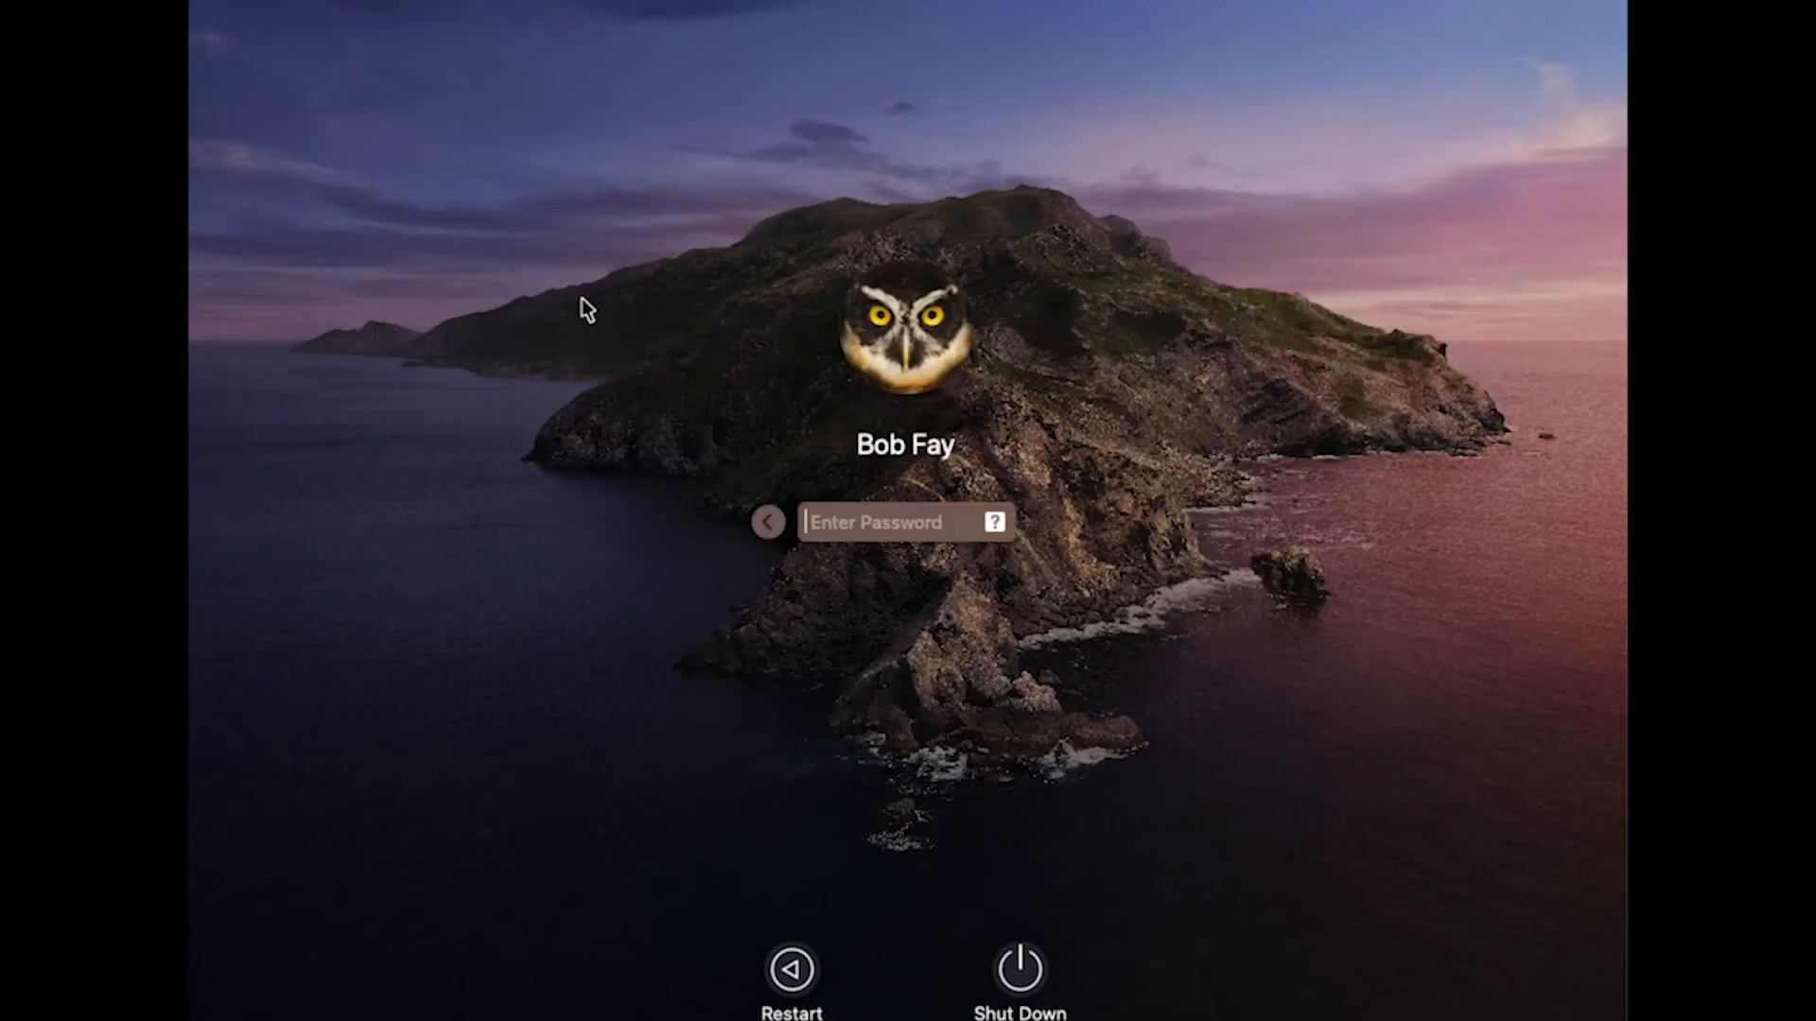
pyautogui.write('password')
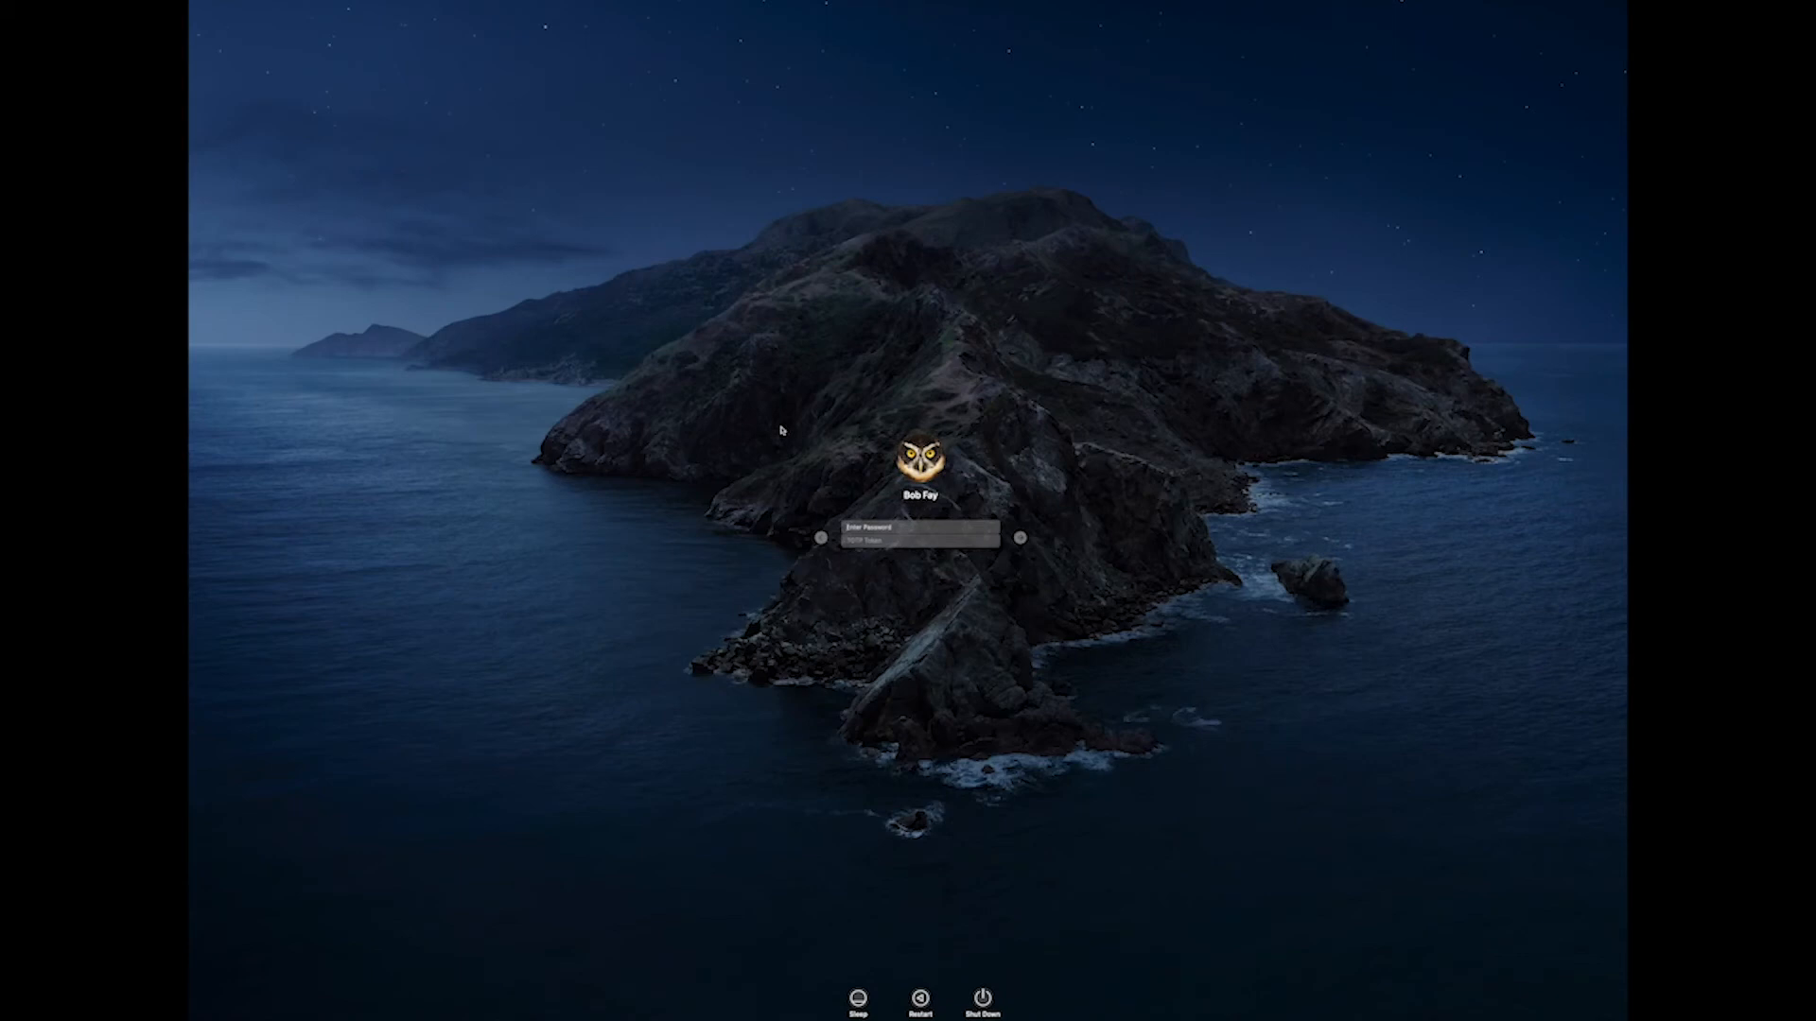
pyautogui.write('password')
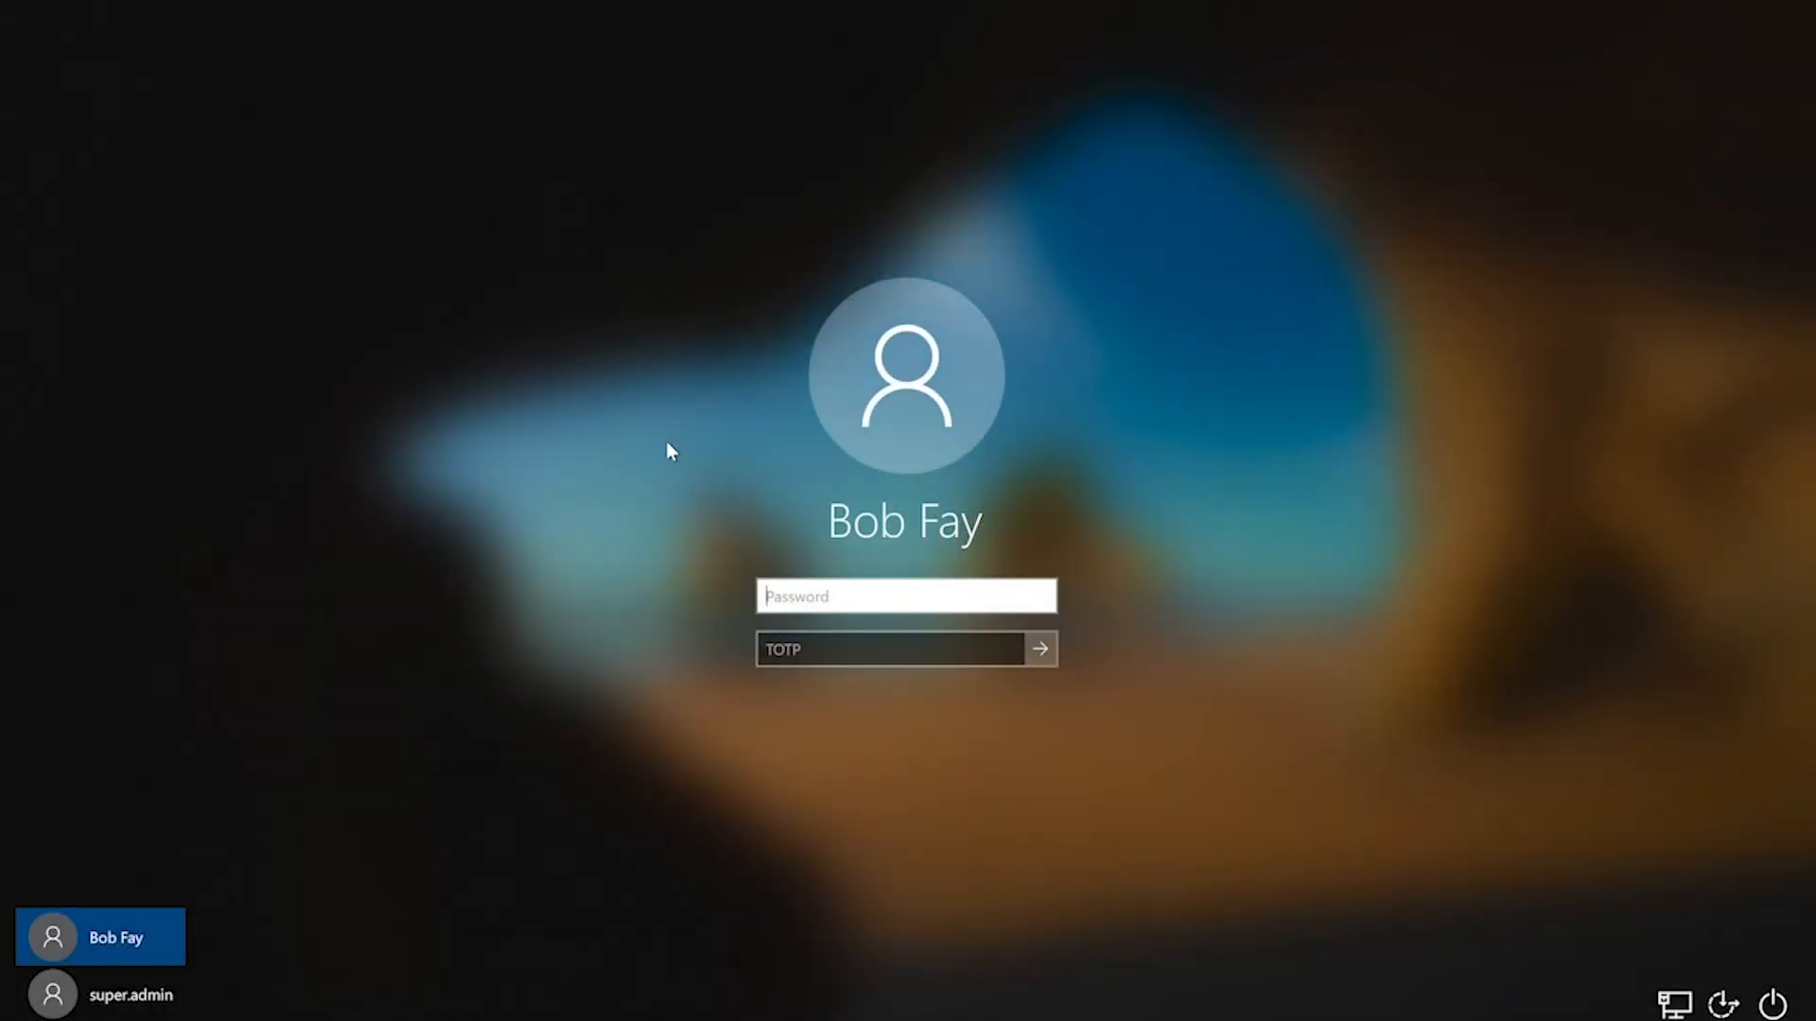
# Sign in to Windows with the password and the six-digit TOTP code
pyautogui.write('password')
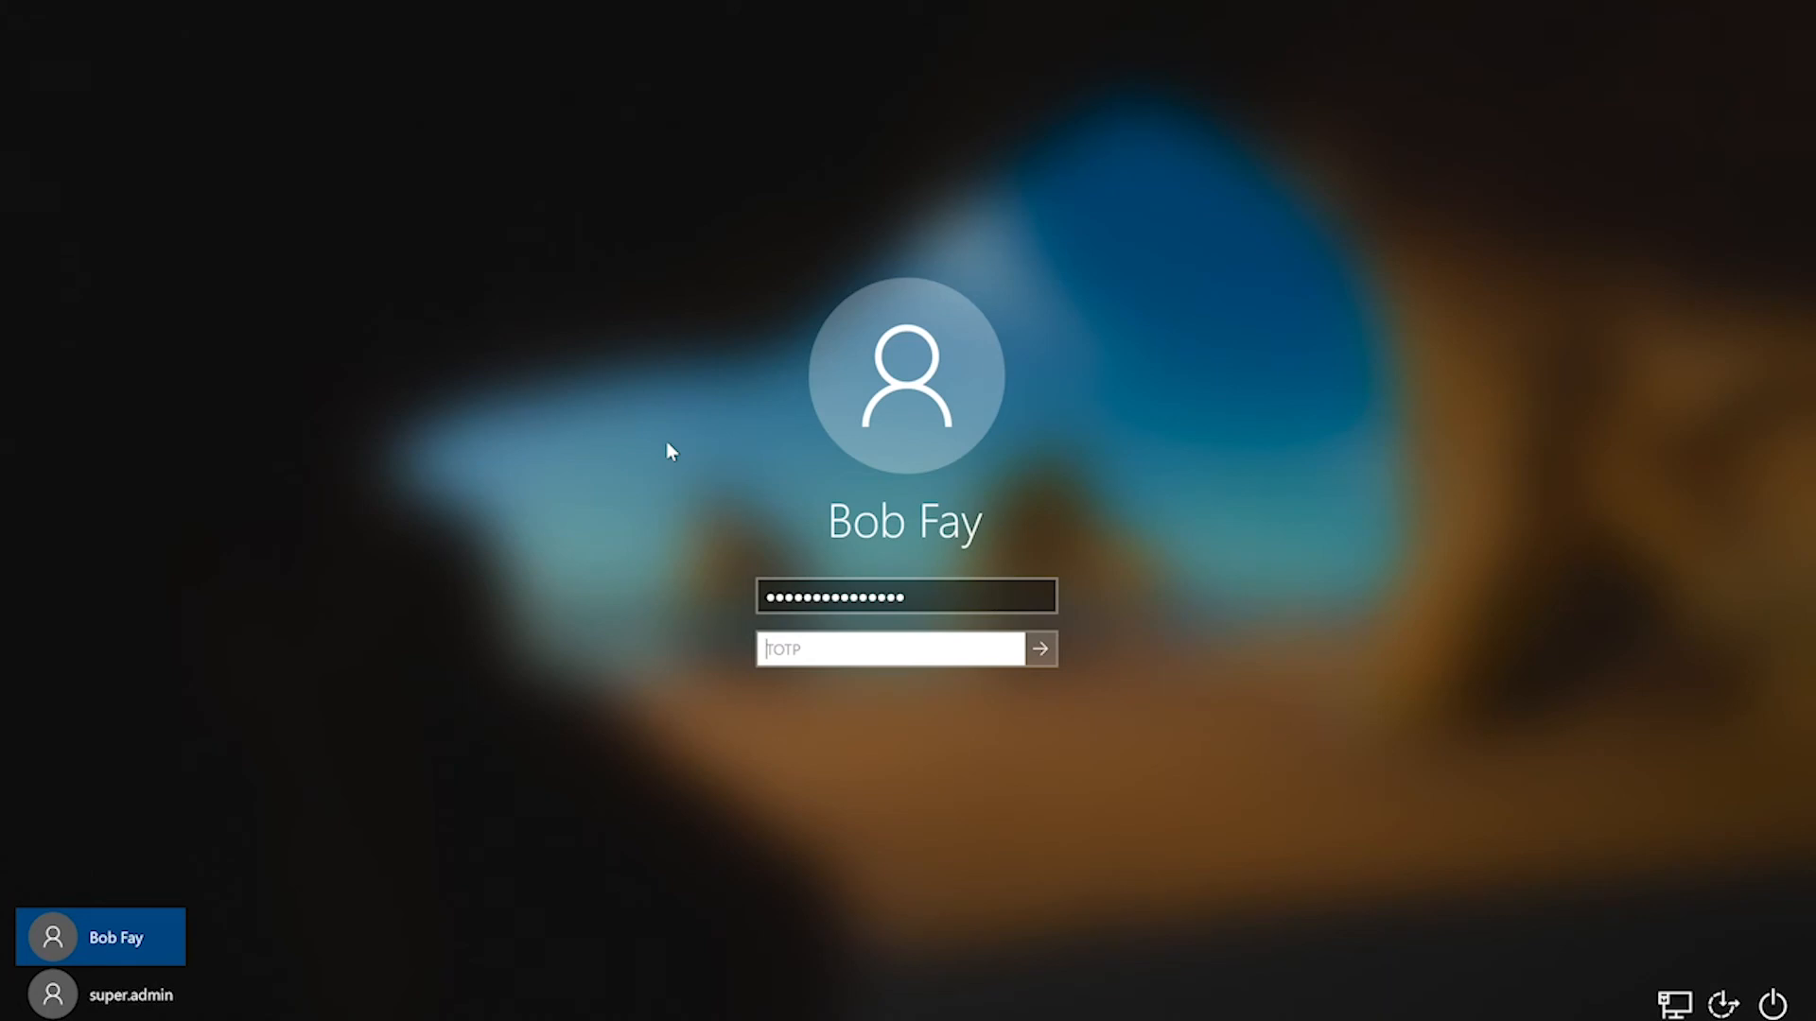
pyautogui.moveTo(750, 527)
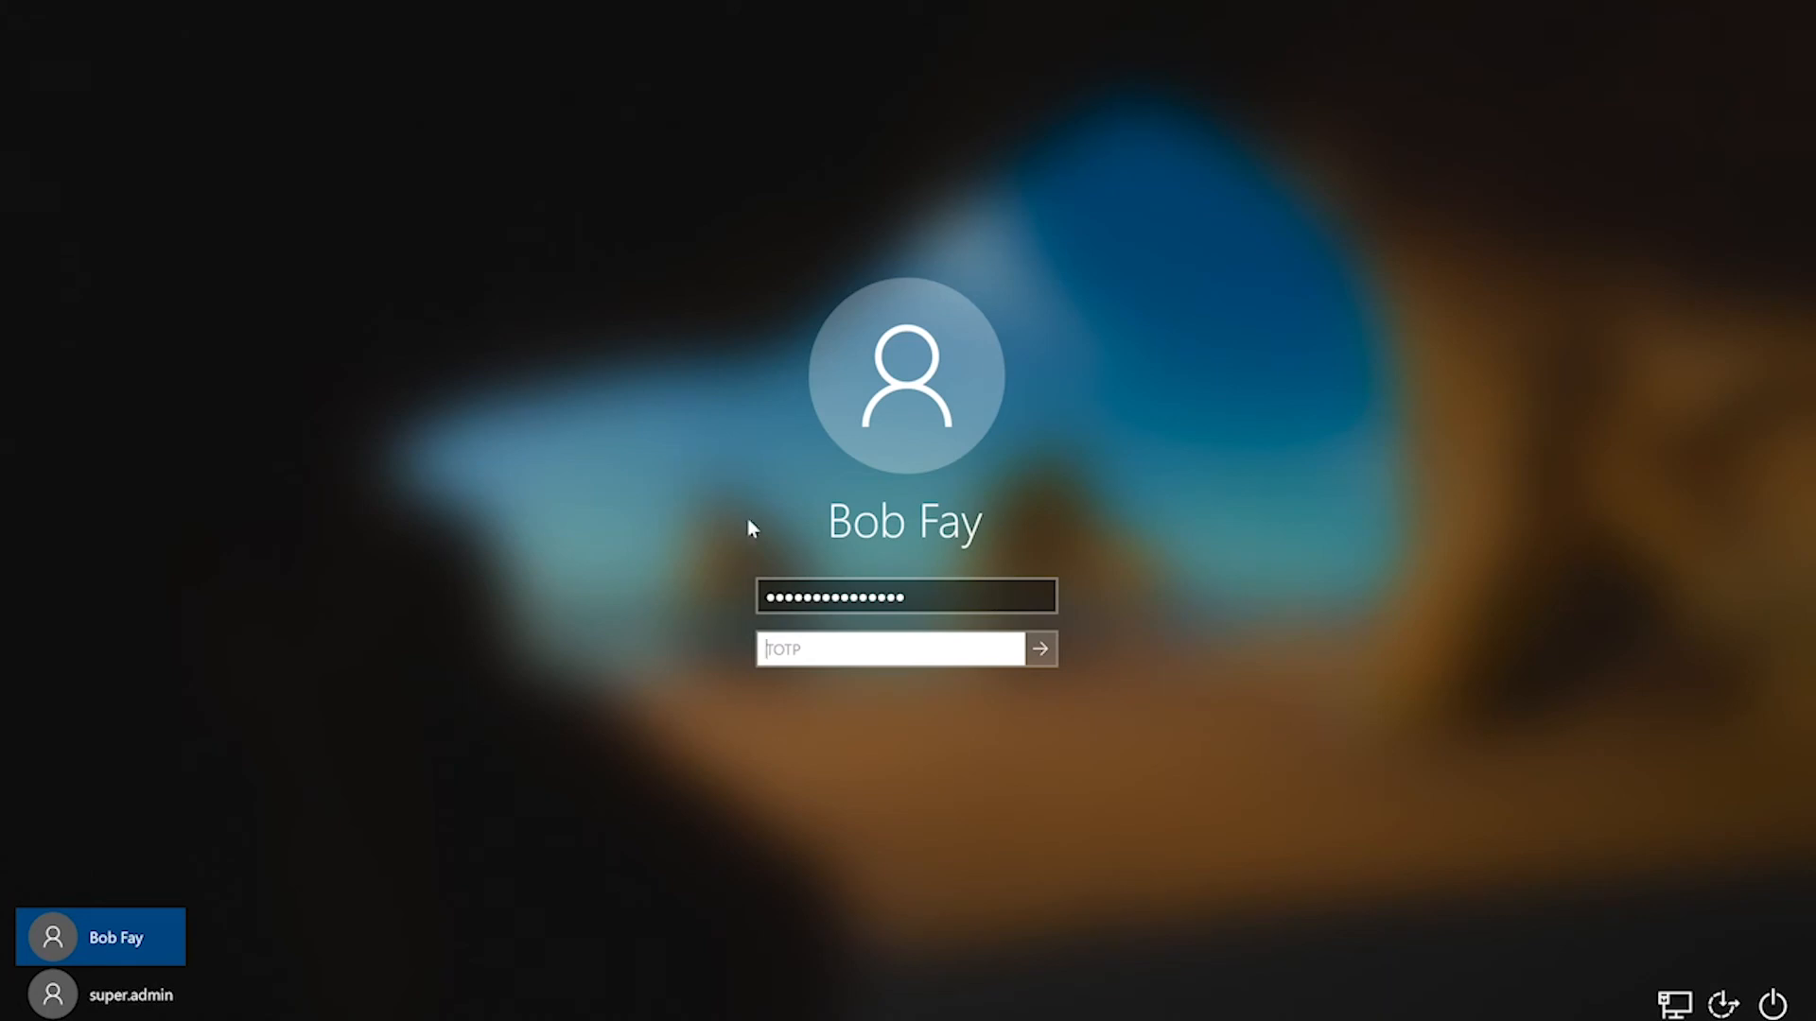
pyautogui.click(892, 649)
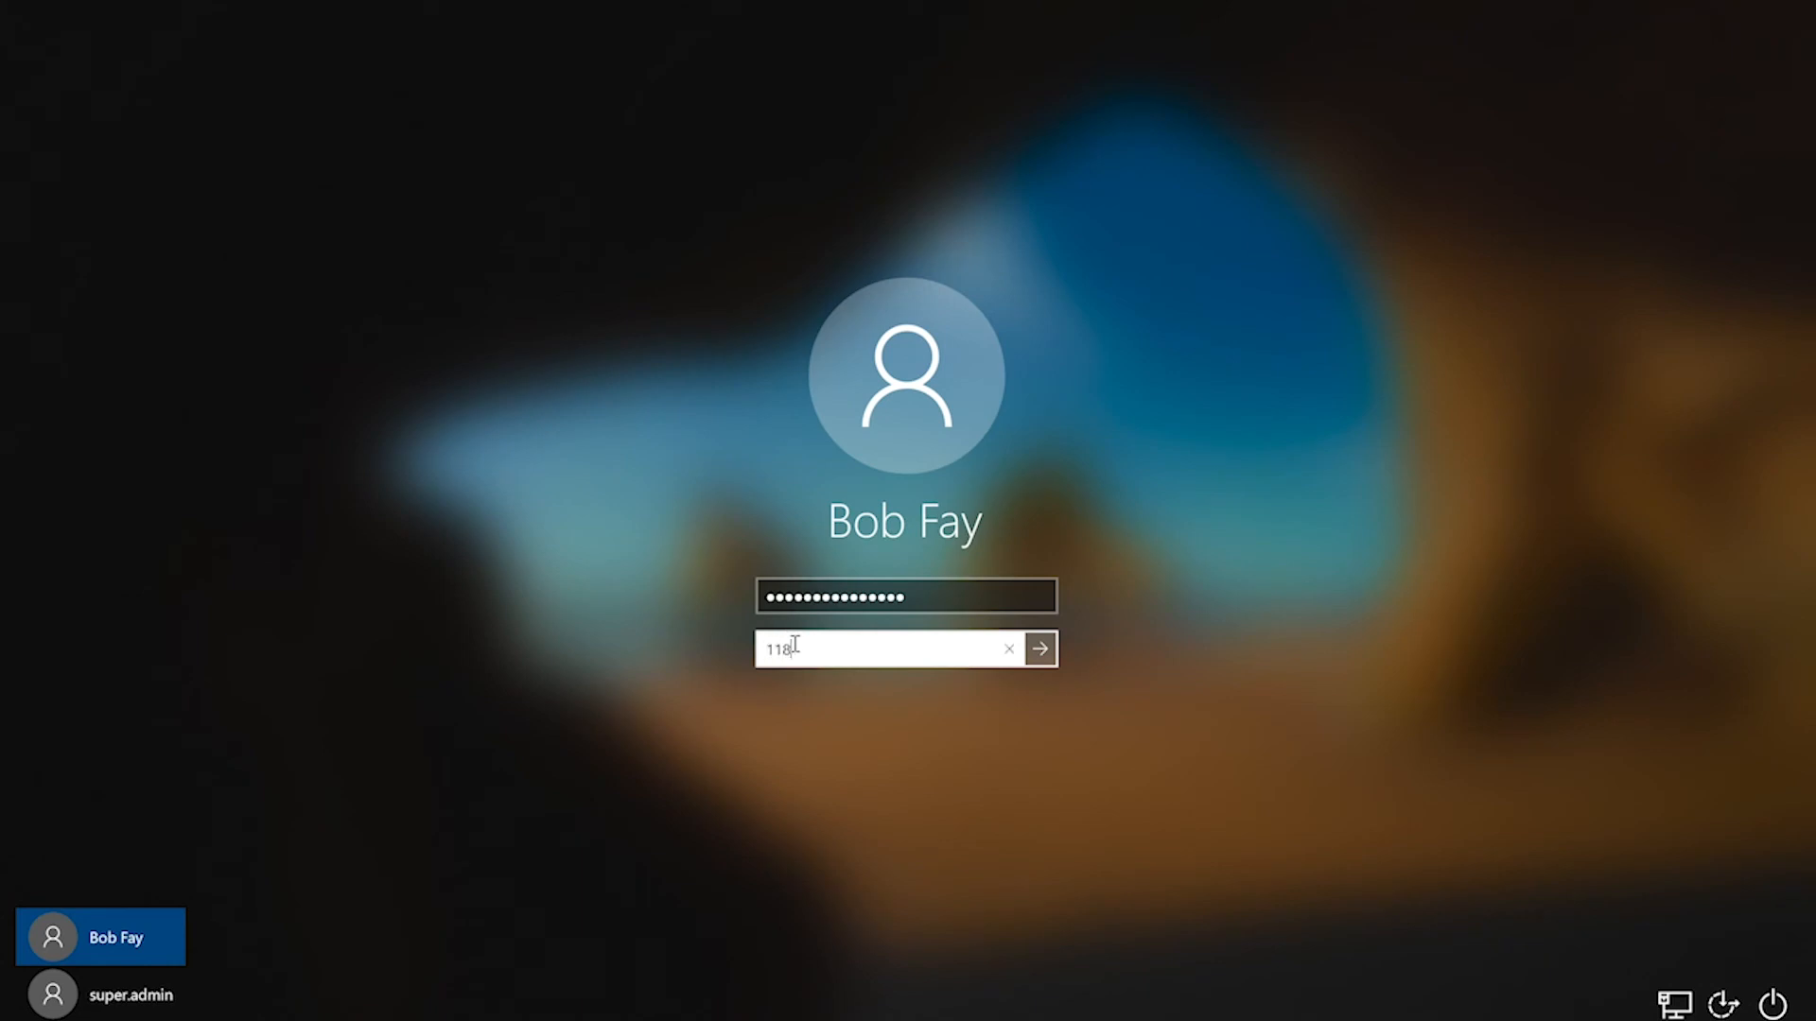
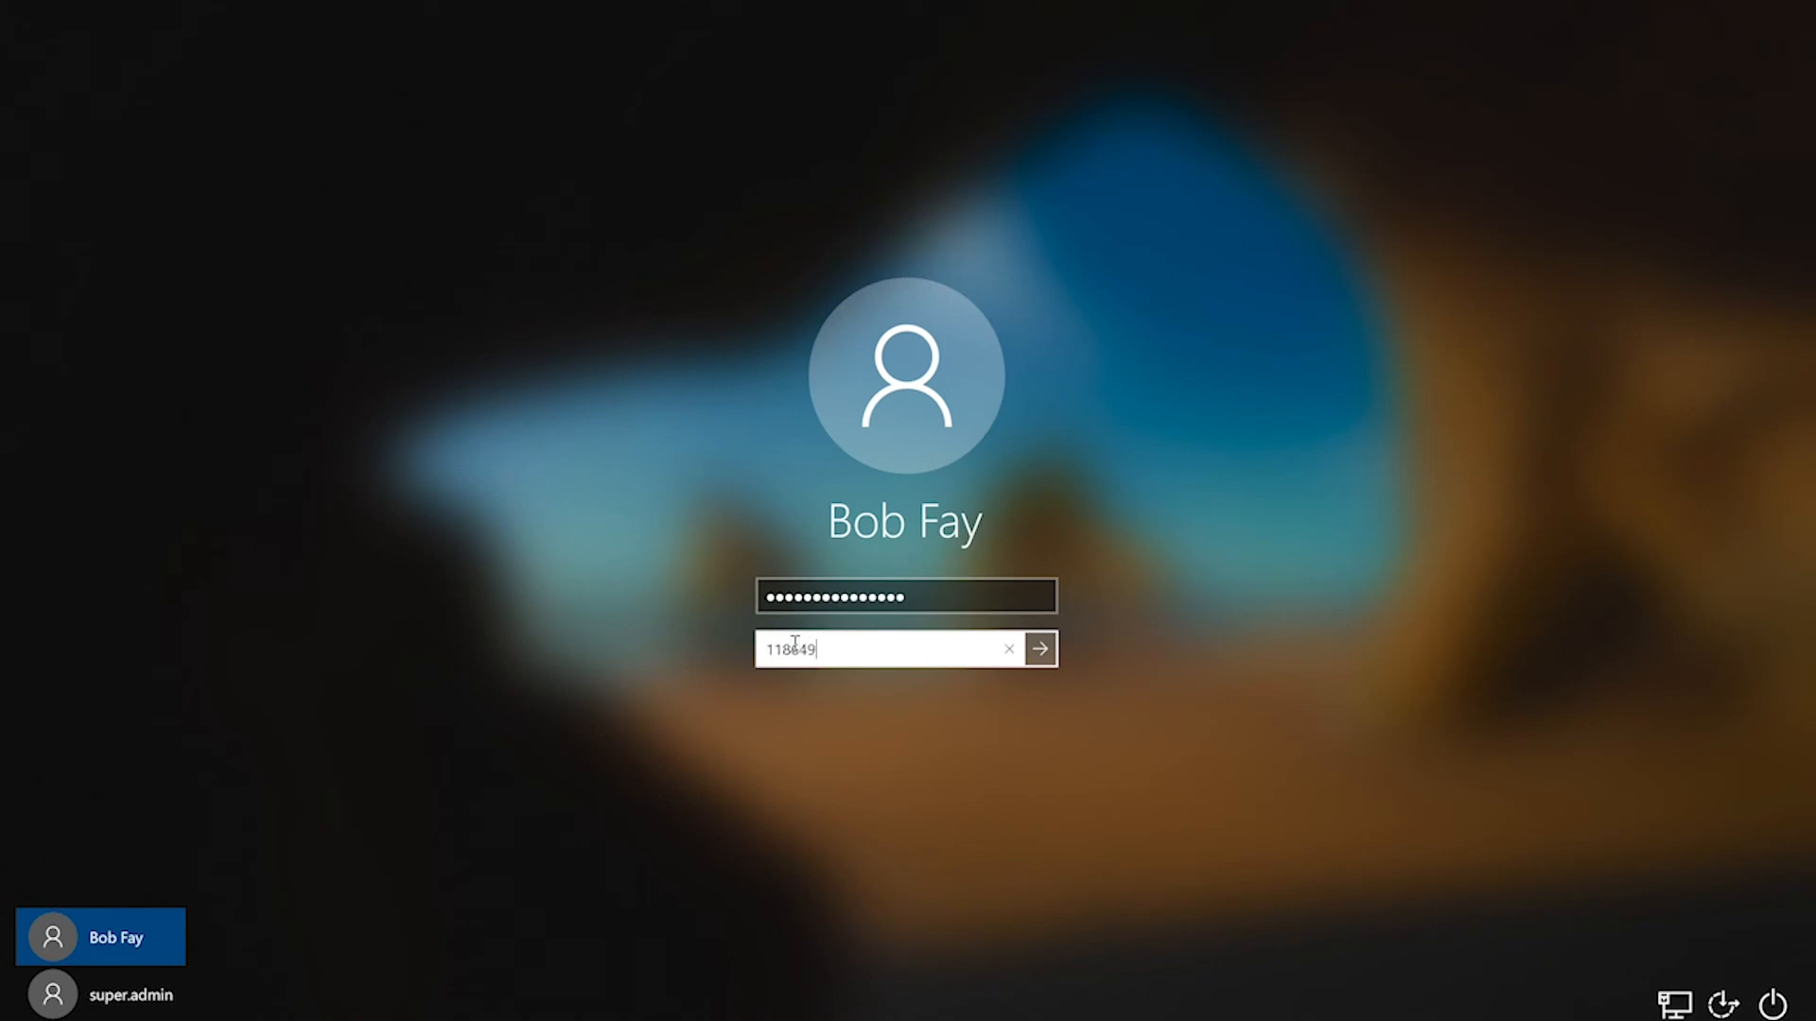
pyautogui.click(1037, 649)
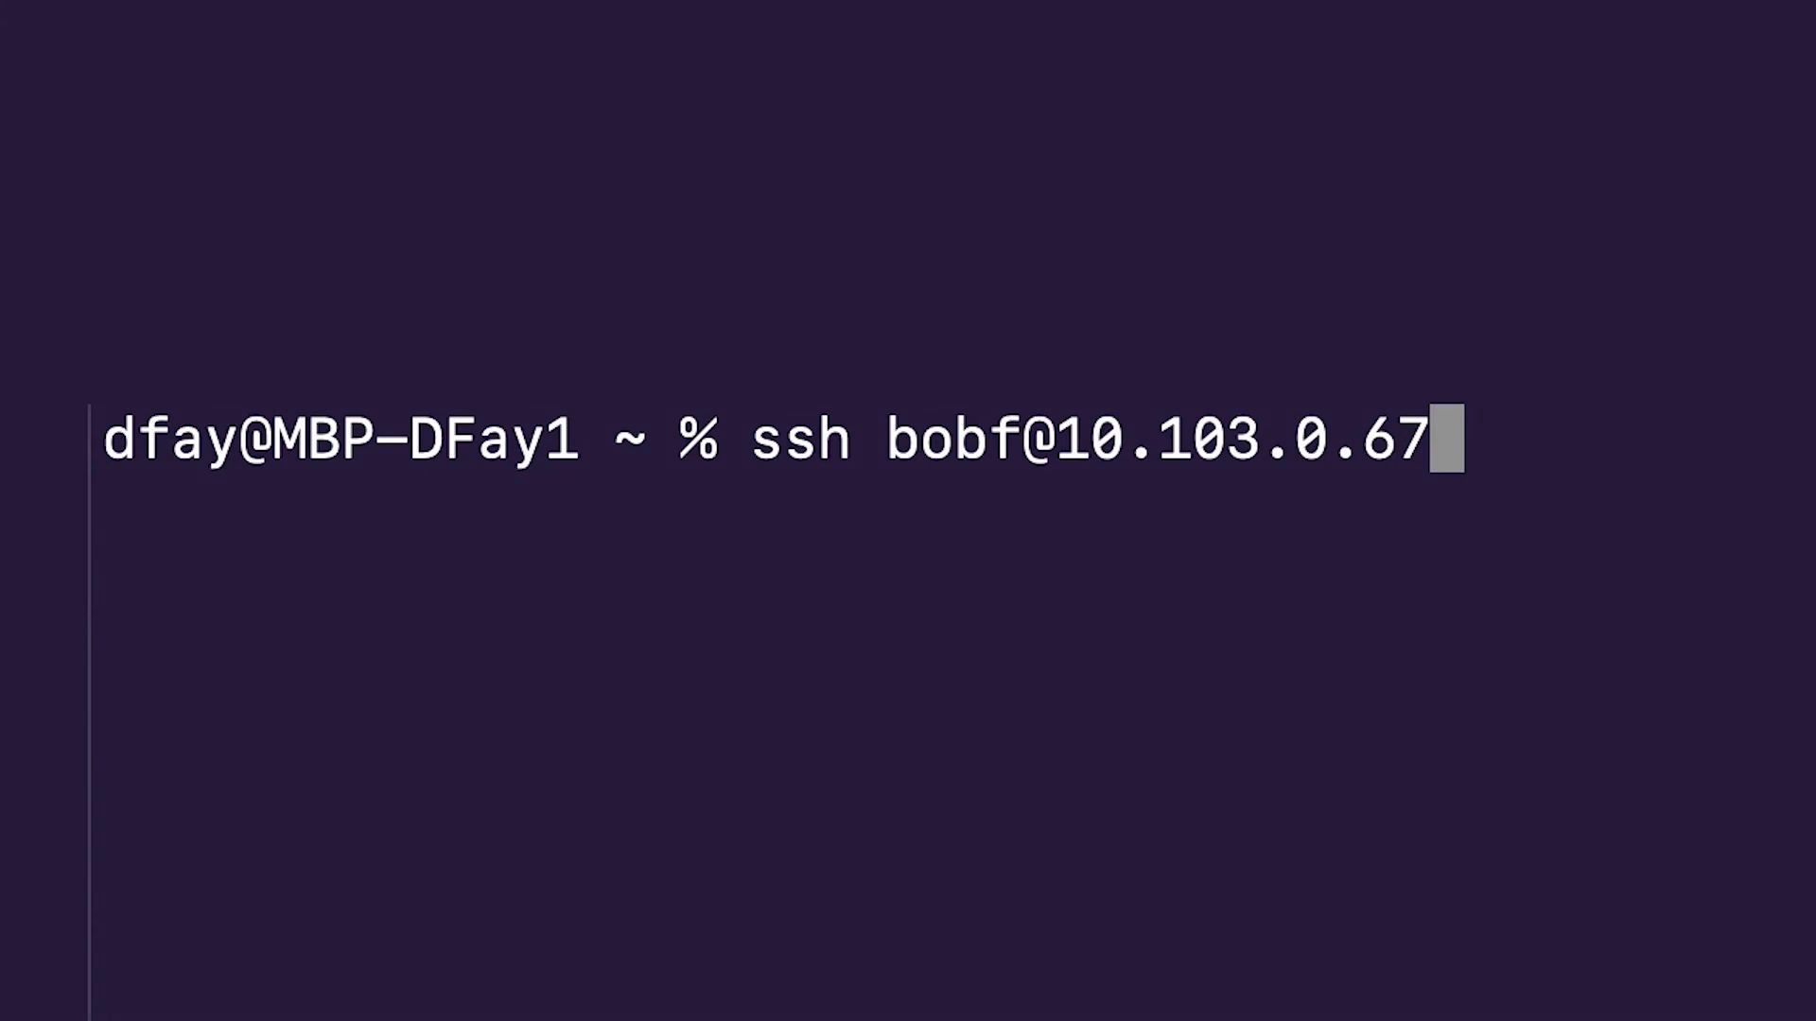
# SSH to 10.103.0.67 and submit the password to reach the verification code prompt
pyautogui.press('Return')
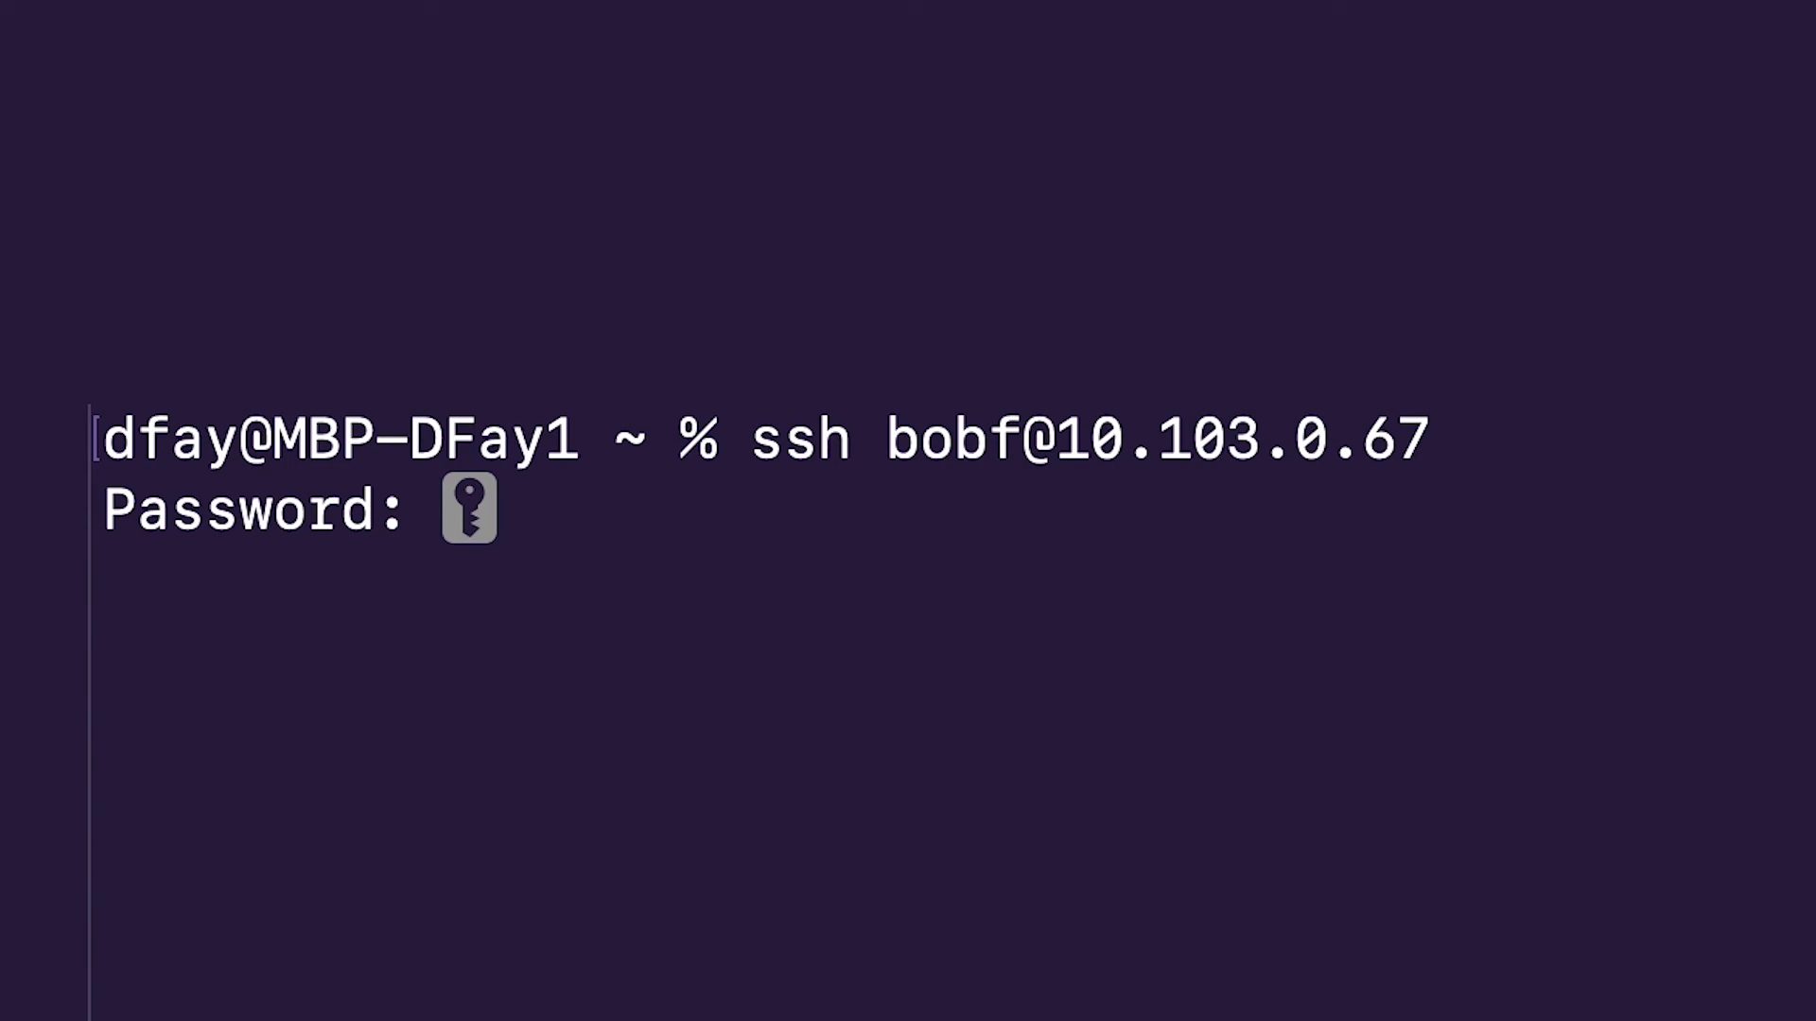
pyautogui.press('Return')
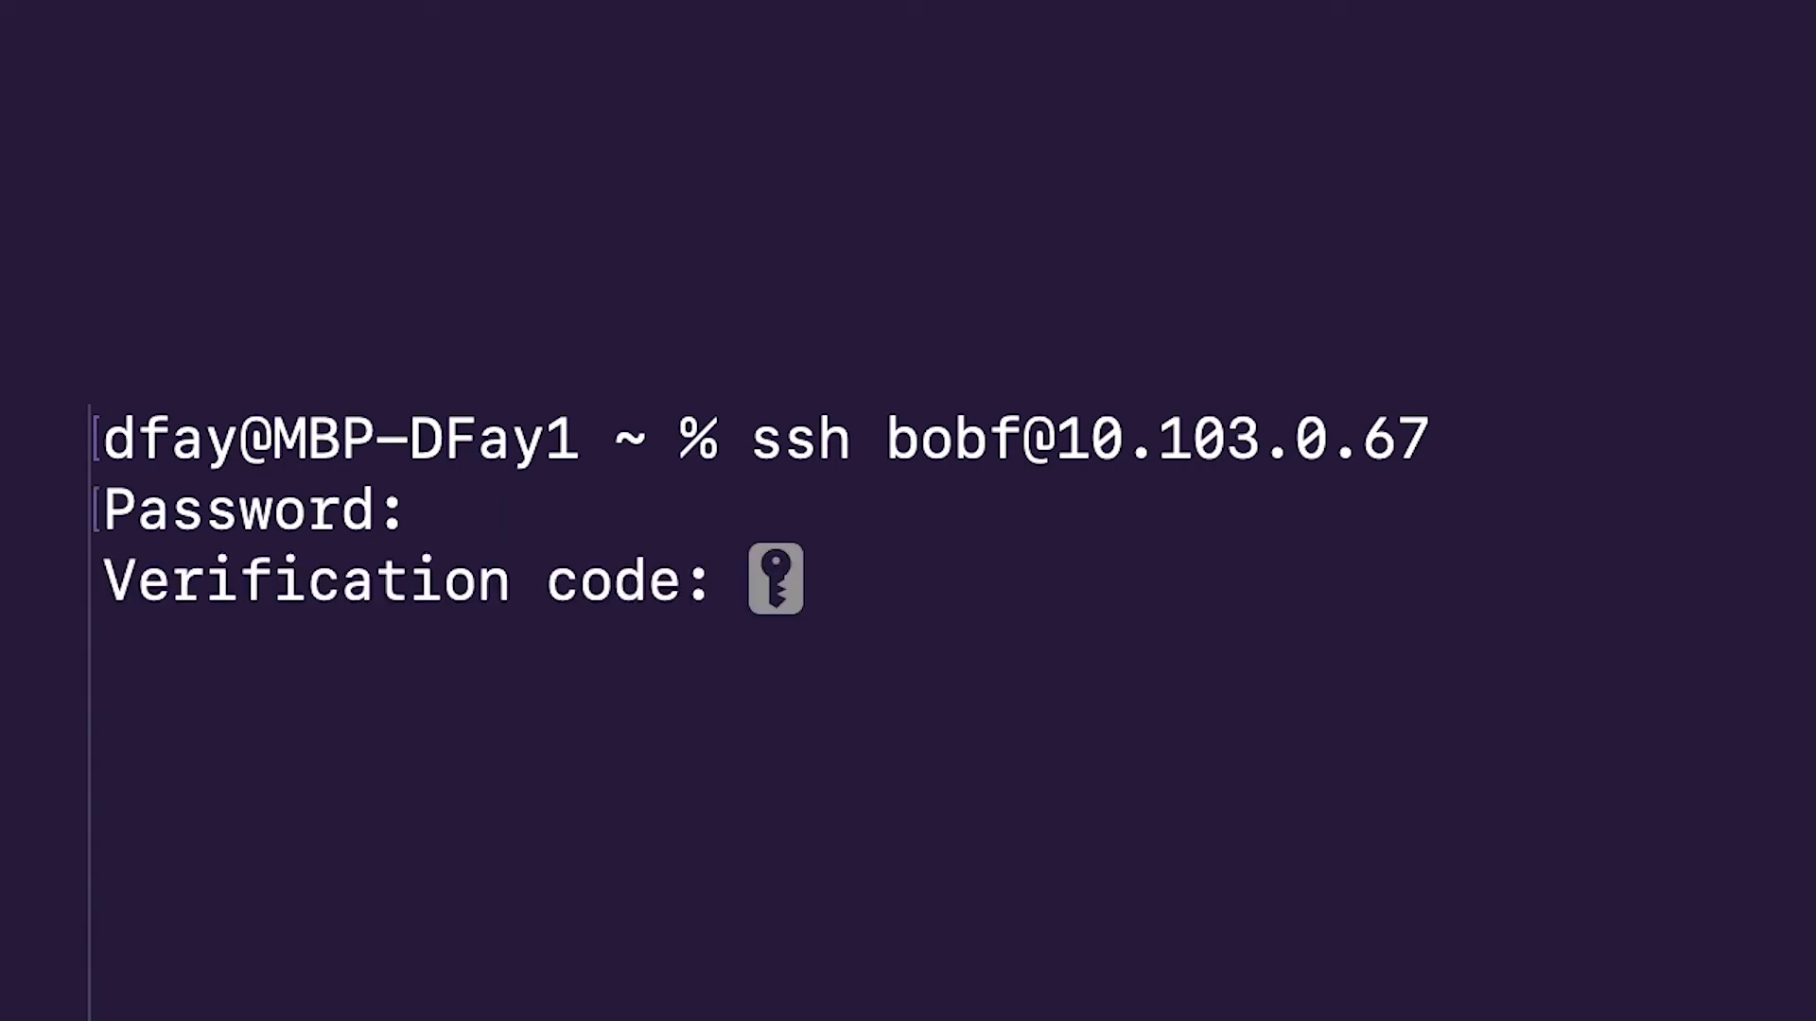